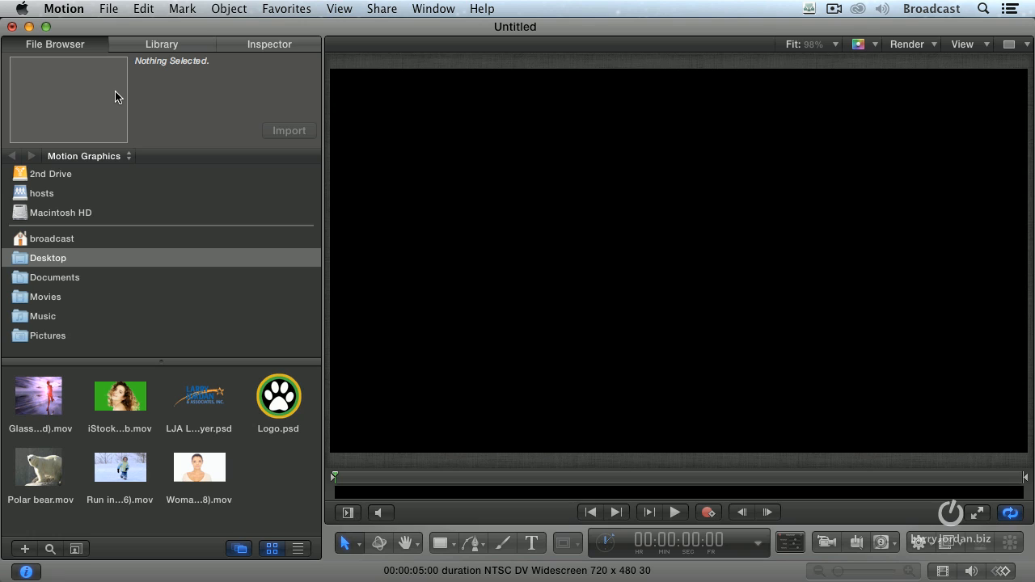
Import Run in snow.mov, scale it to 68% in the Inspector, and play it back.
click(119, 467)
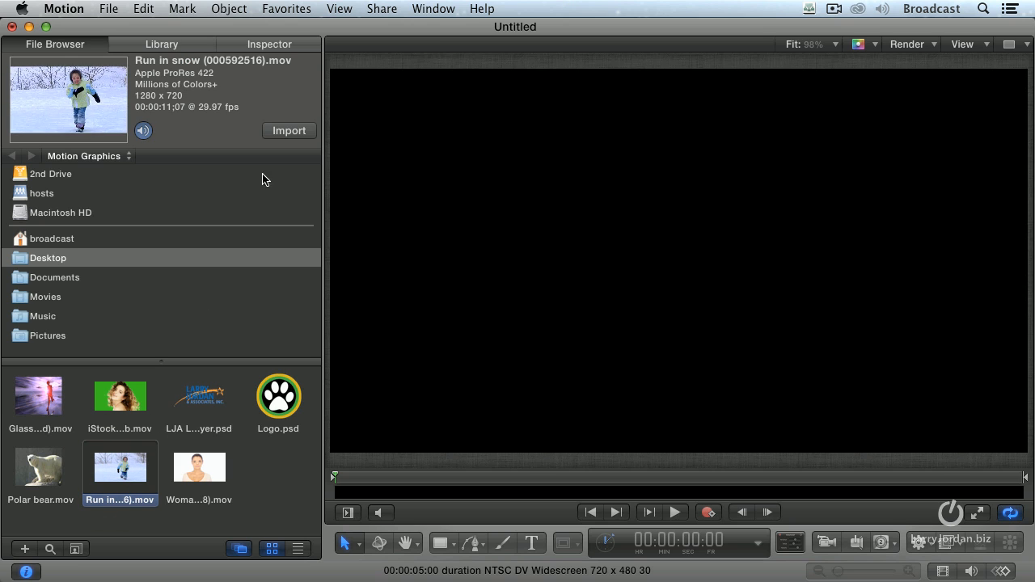
double_click(119, 466)
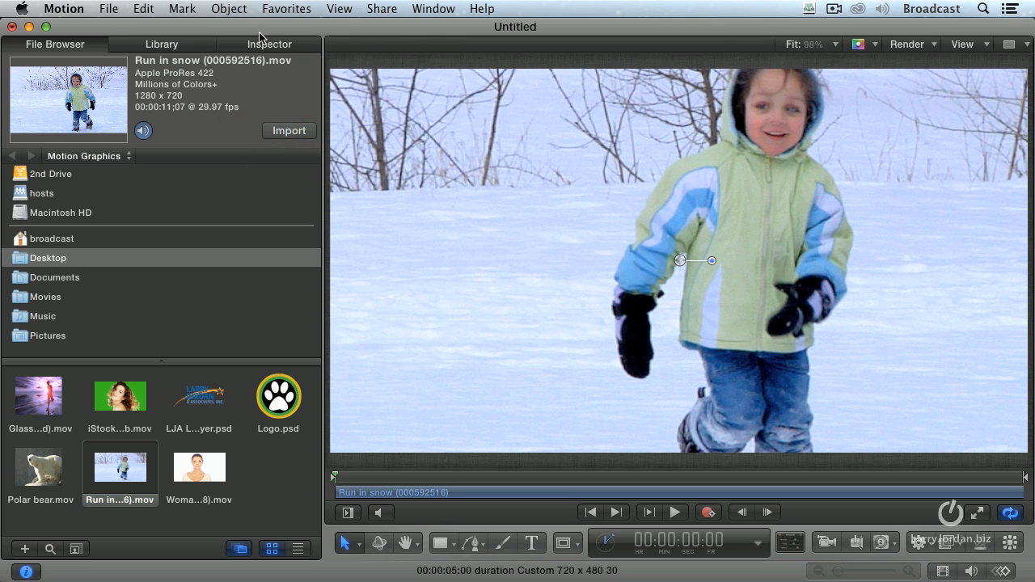
click(269, 43)
text(68)
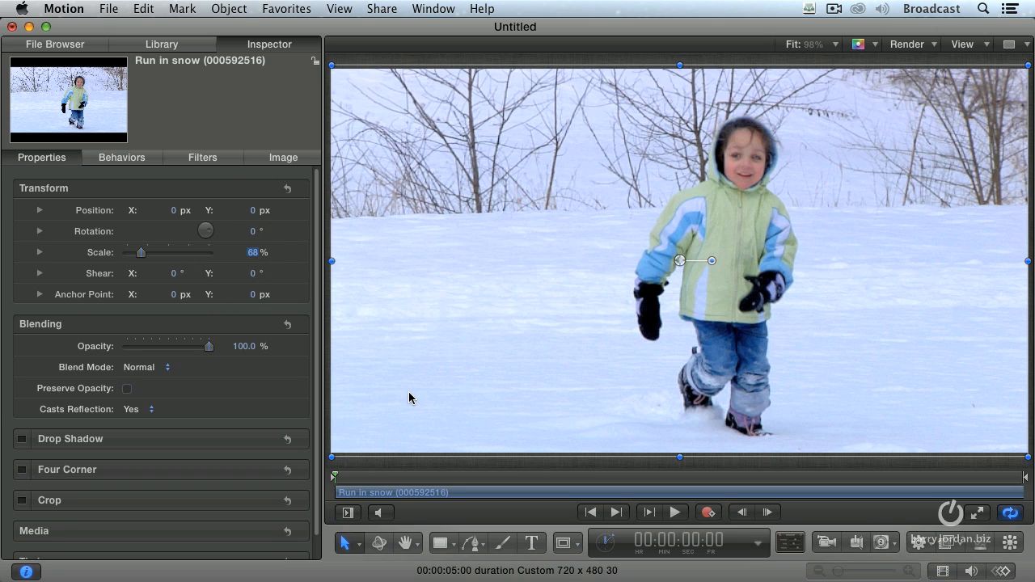
mouse_move(398, 479)
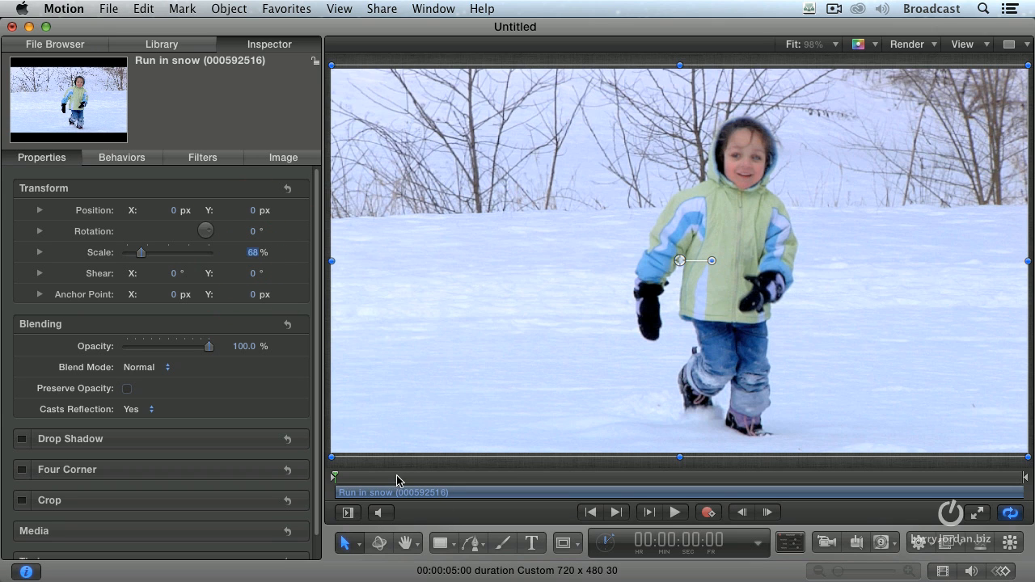
click(672, 512)
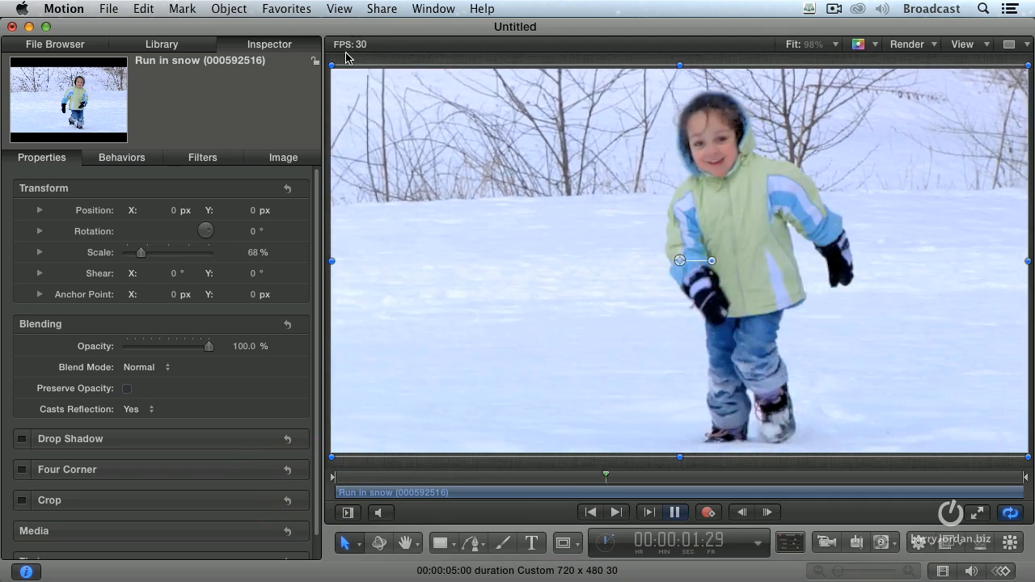
click(671, 511)
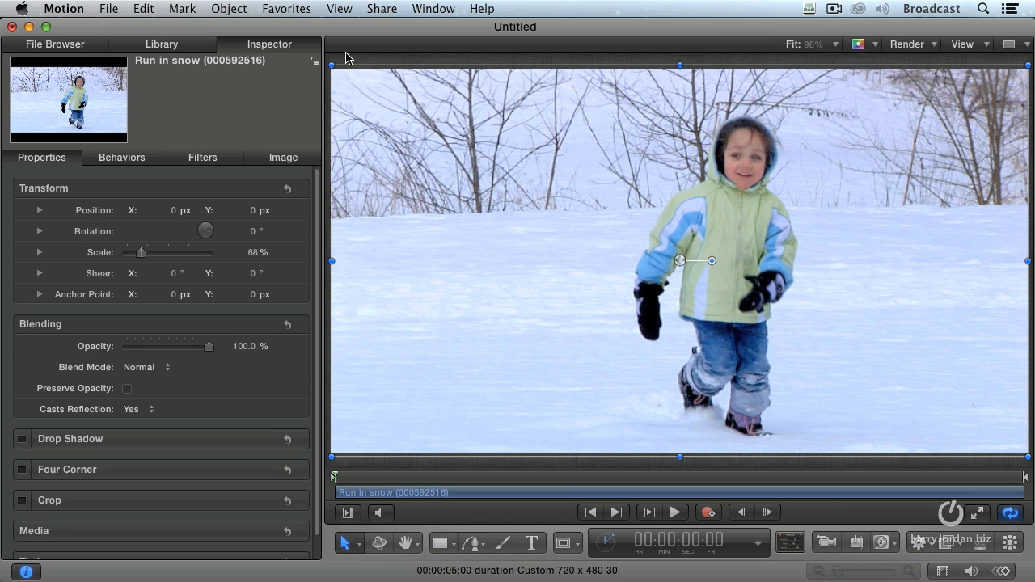
mouse_move(603, 158)
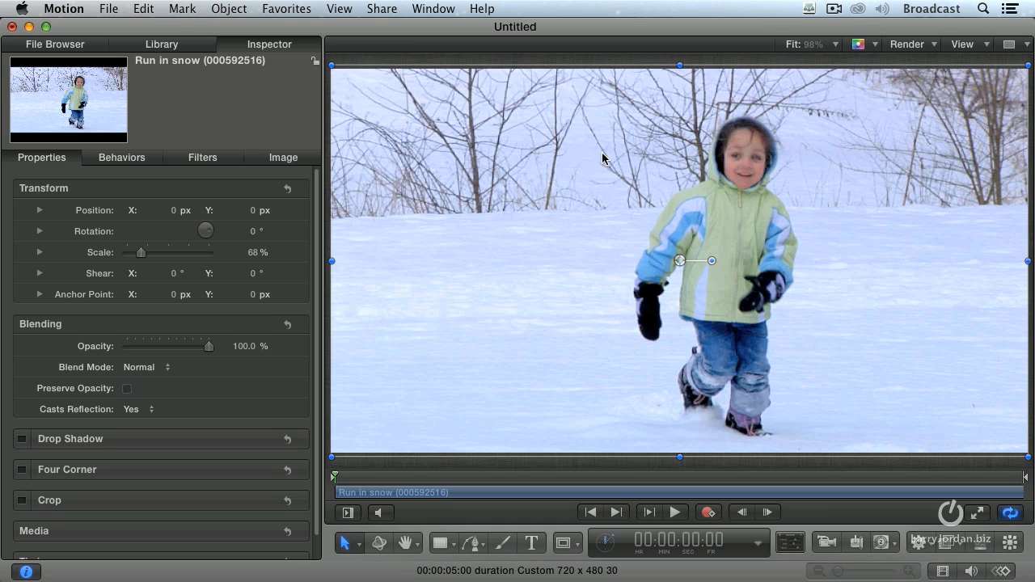
mouse_move(655, 136)
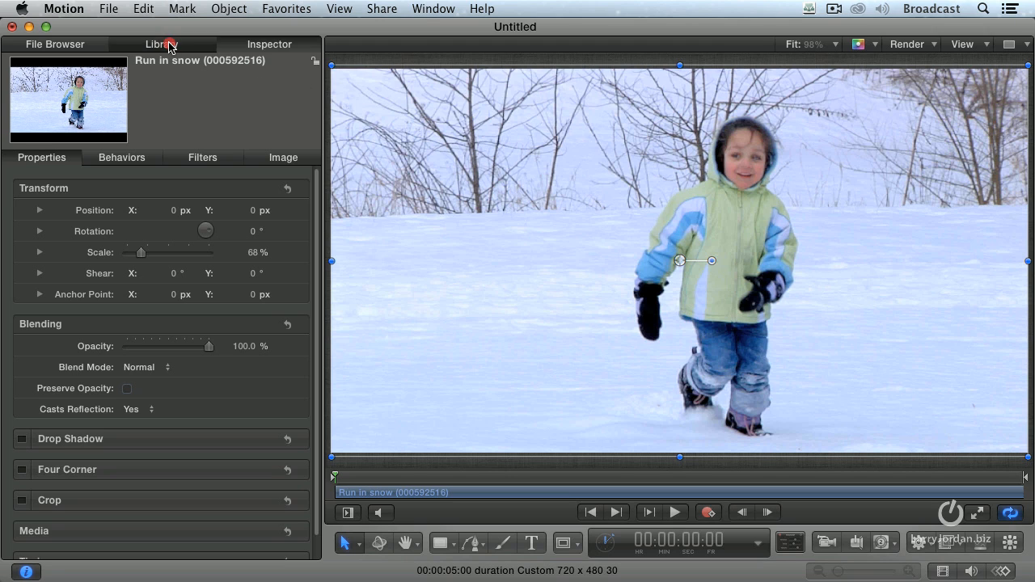
Apply the Pink Heart shape from the Library's Shapes category.
click(160, 45)
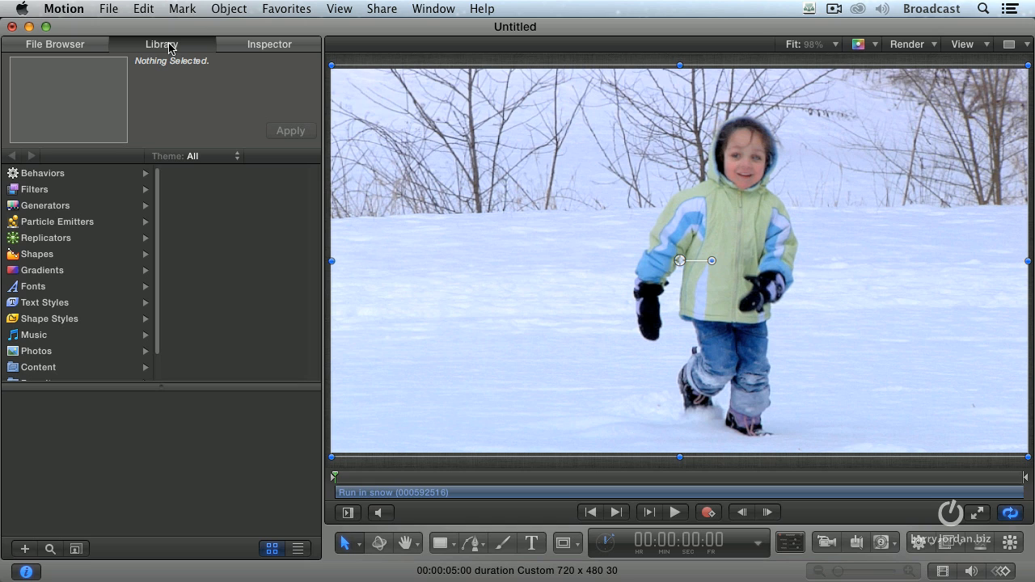
mouse_move(31, 269)
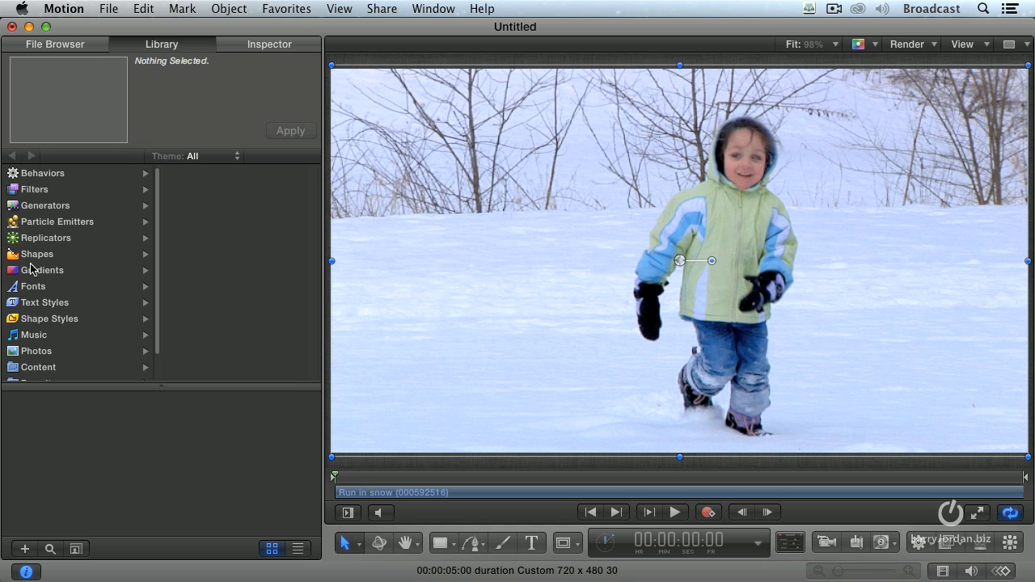
click(37, 253)
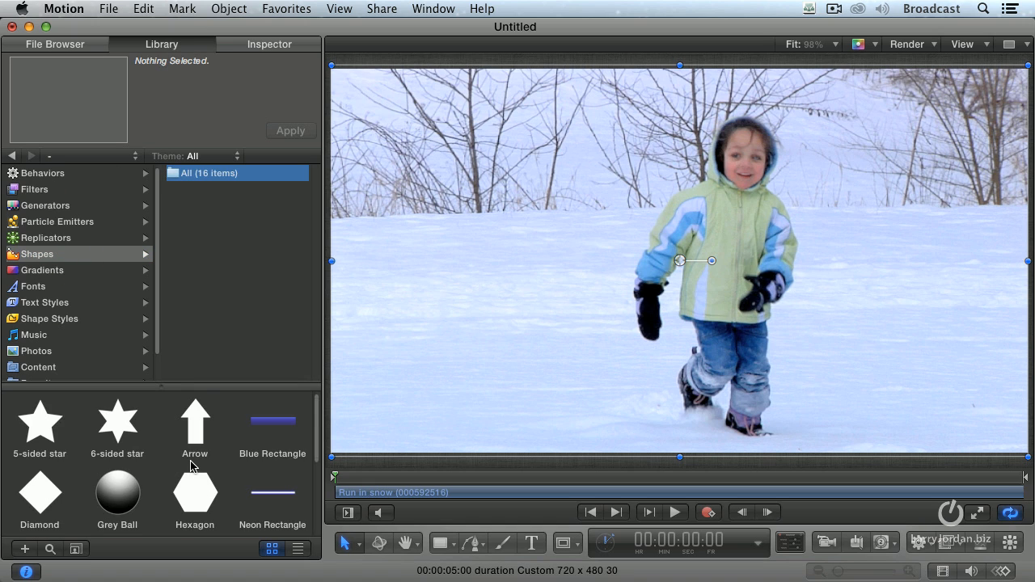
click(271, 481)
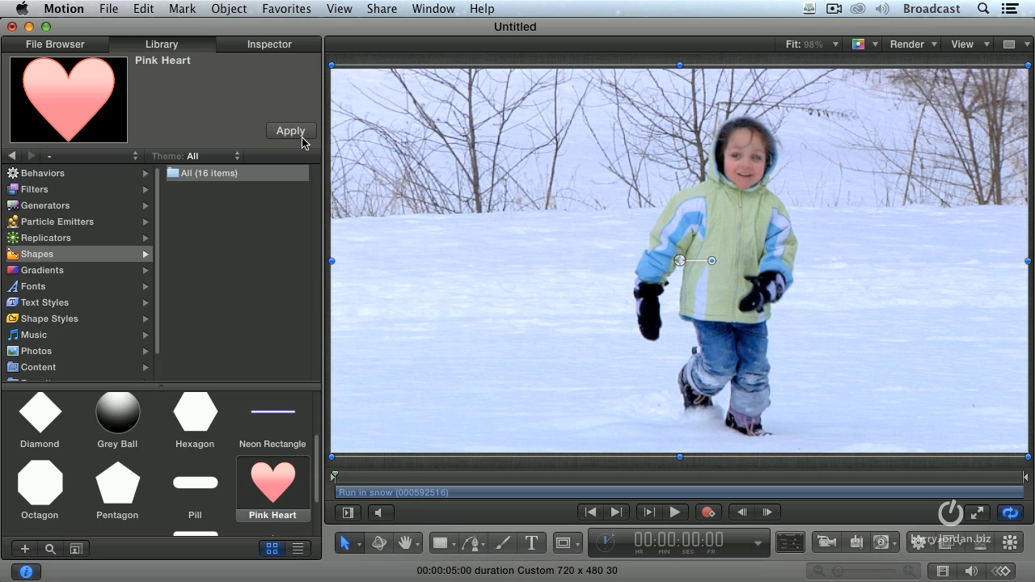
click(290, 130)
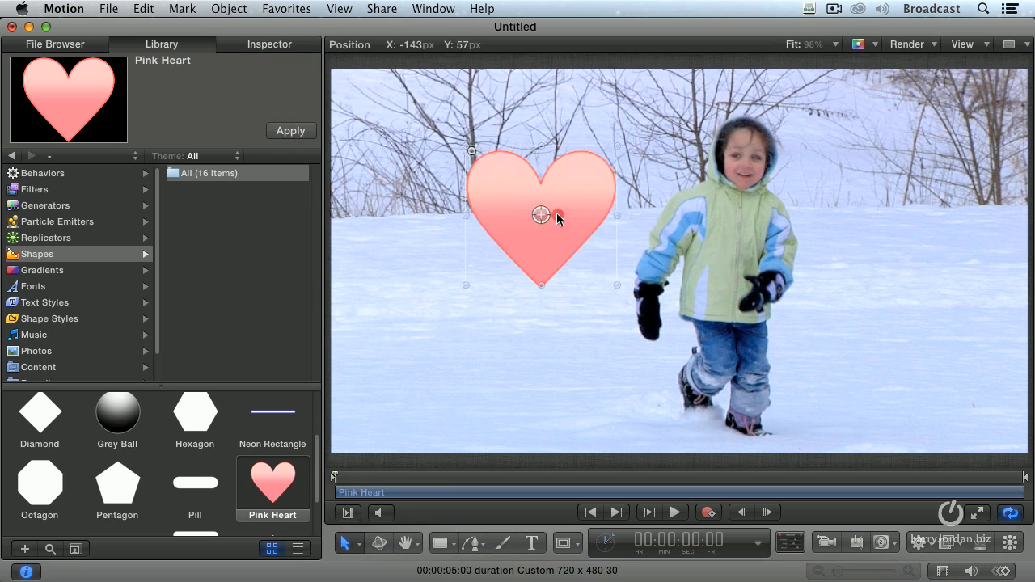
Drag the heart onto the child's chest and shrink it small.
drag(541, 215, 565, 201)
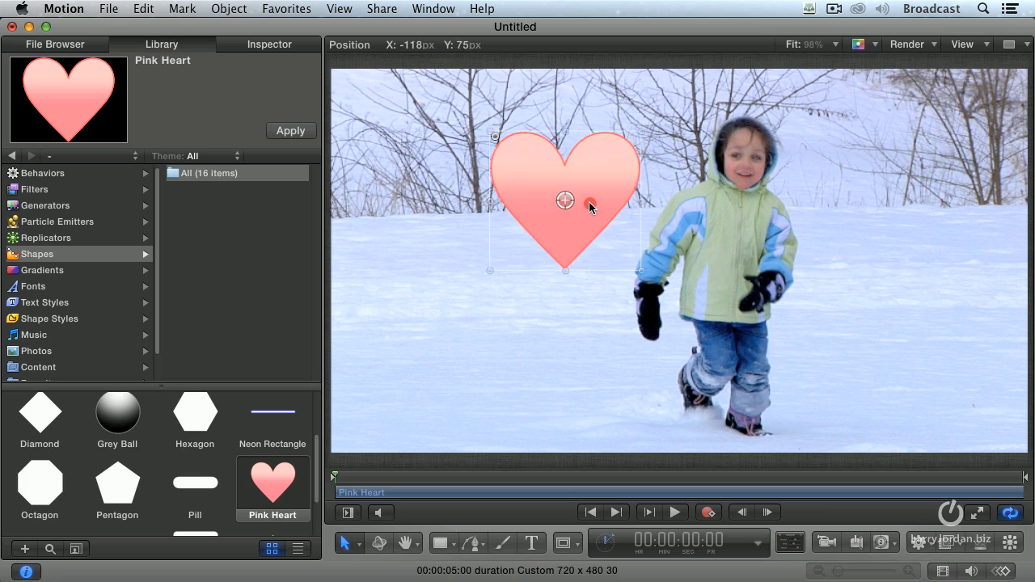
drag(565, 201, 575, 183)
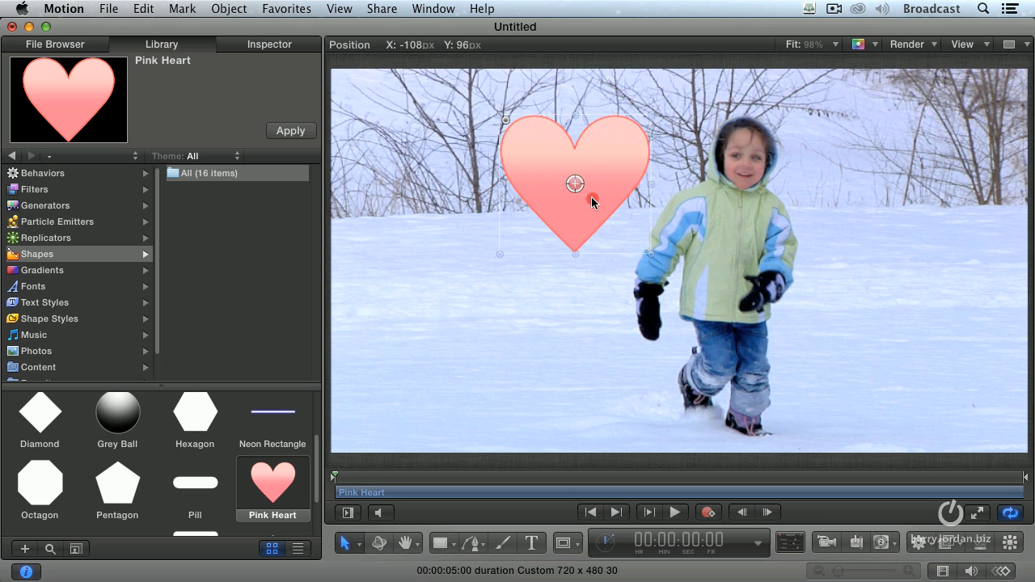
drag(574, 183, 738, 249)
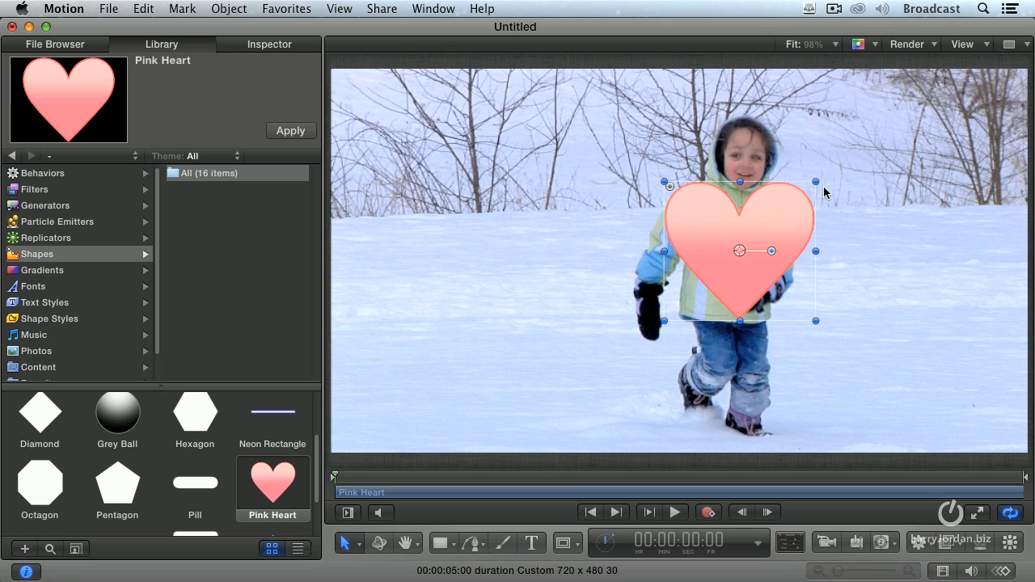
drag(815, 181, 786, 224)
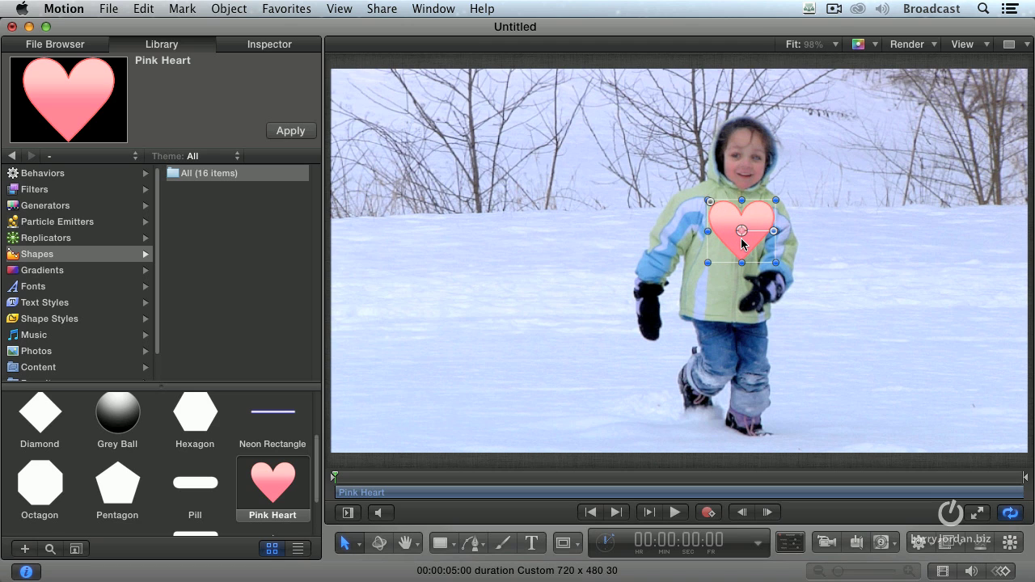
mouse_move(849, 257)
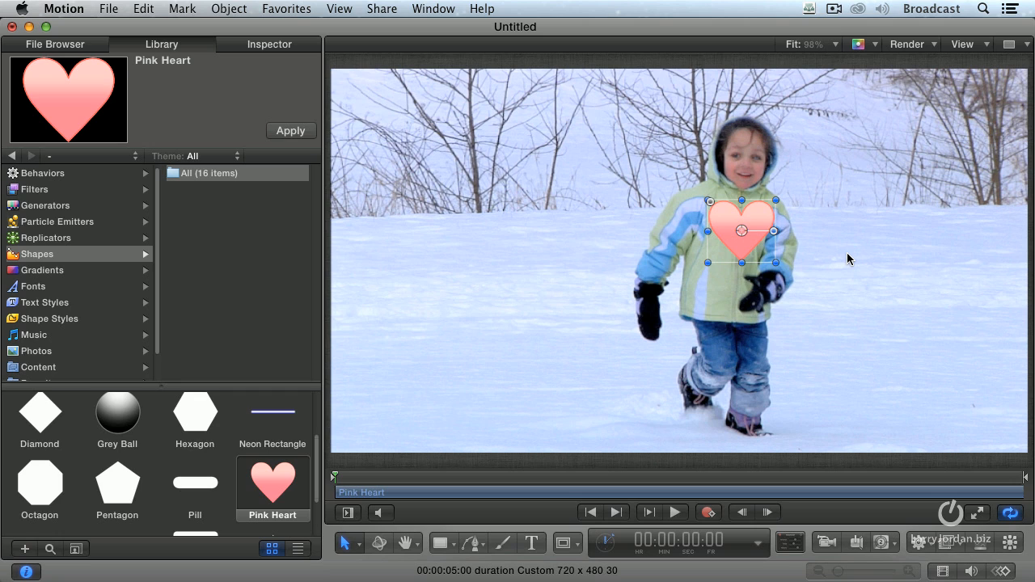
mouse_move(777, 262)
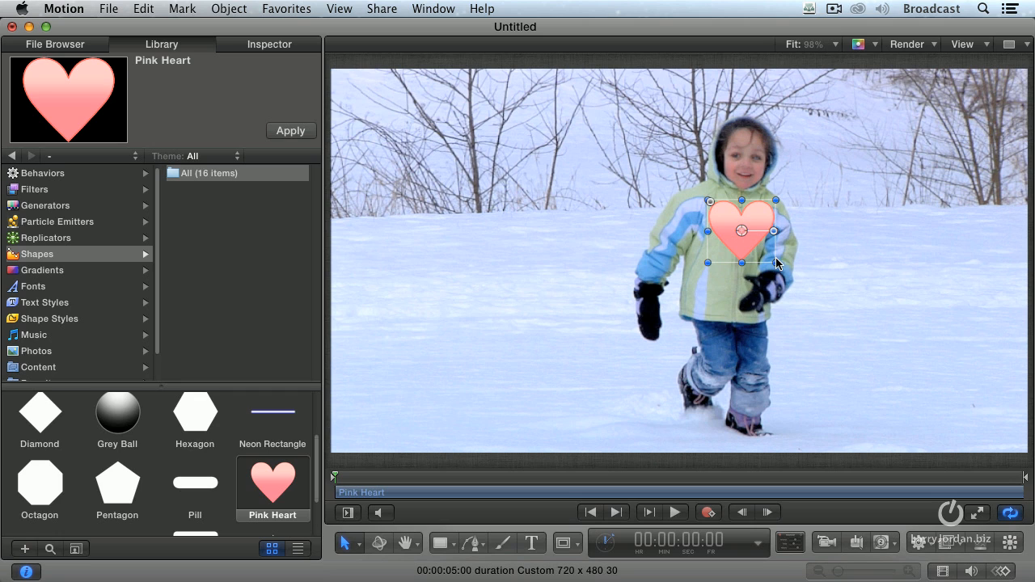
Enable the heart's drop shadow with 95% opacity, blur 7 and distance 11.
click(269, 44)
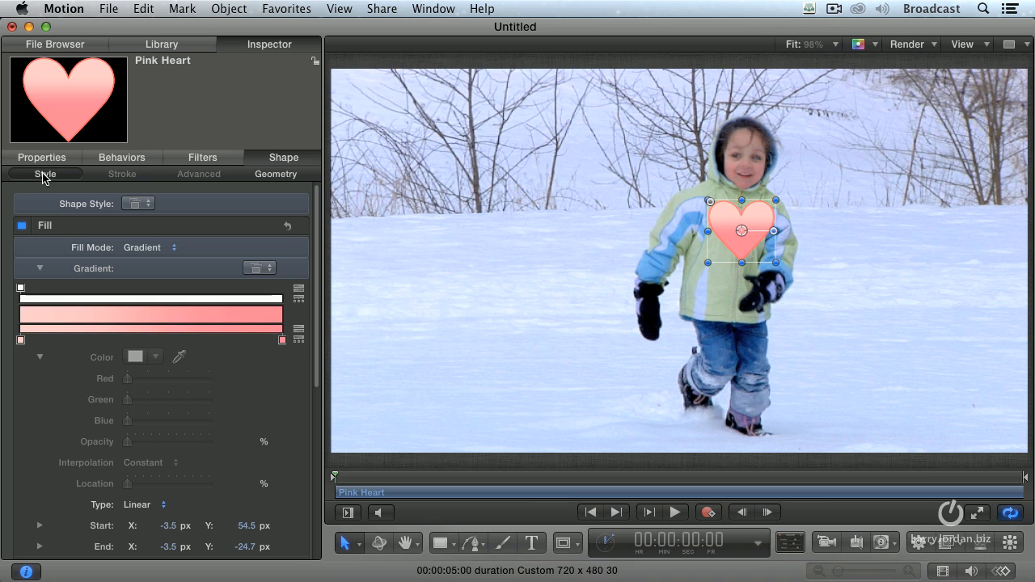
click(41, 156)
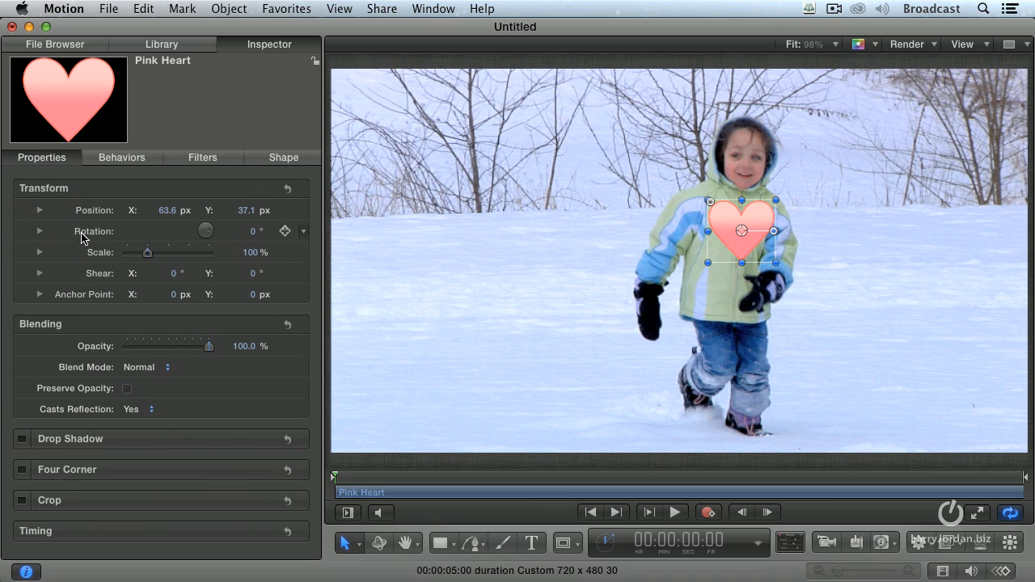
click(22, 439)
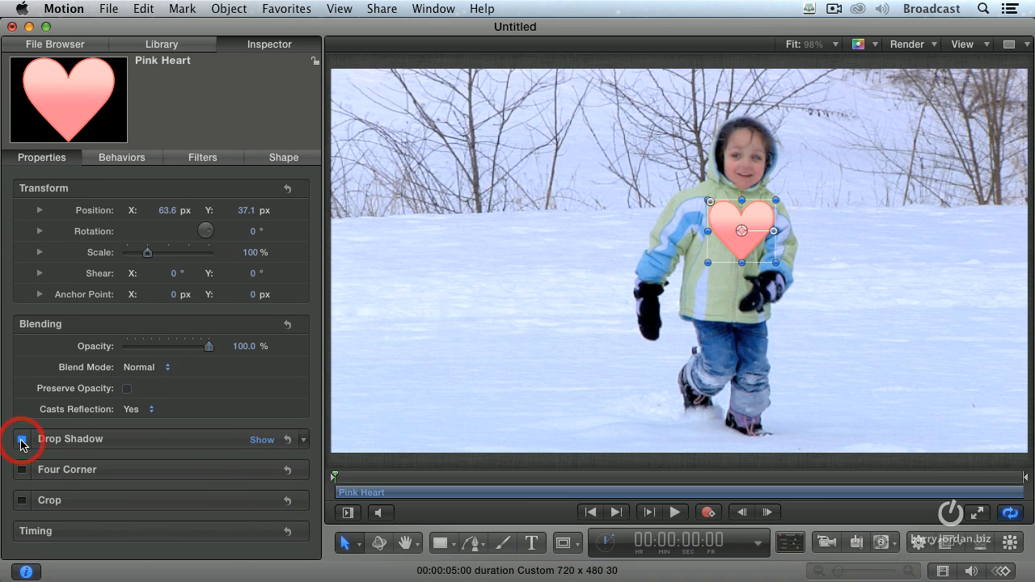
click(22, 439)
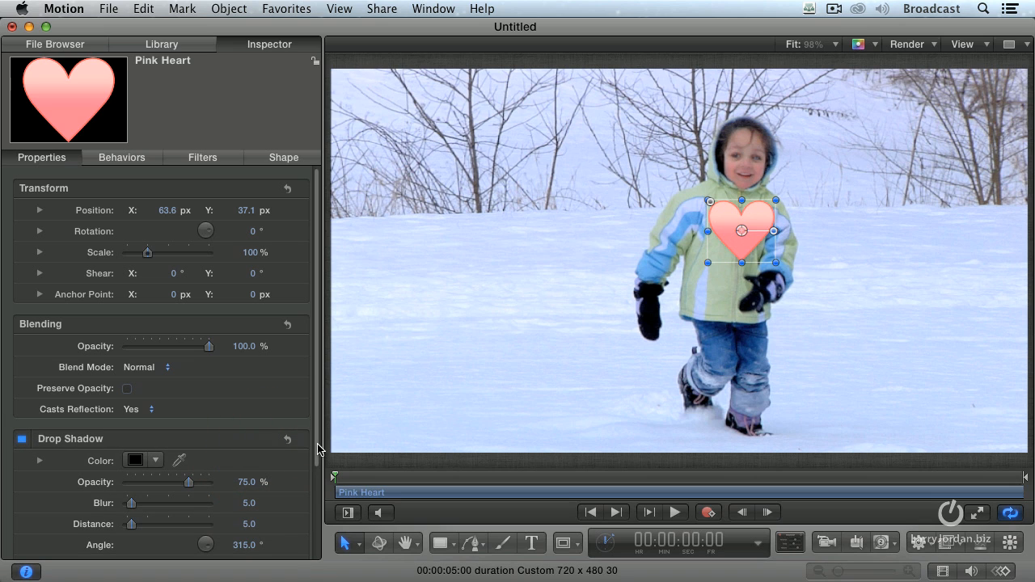
scroll(down, 3)
text(95)
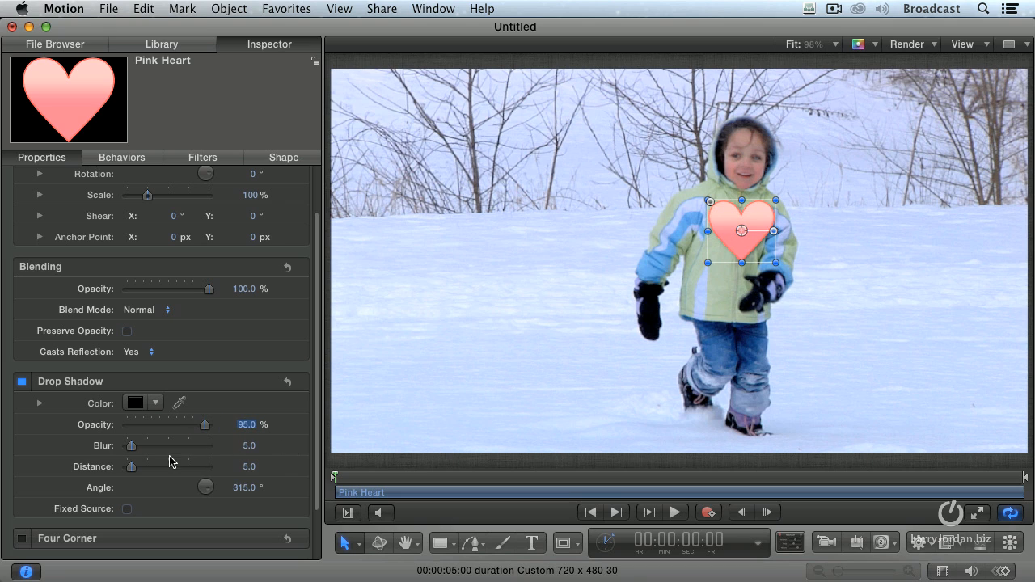
drag(130, 445, 135, 446)
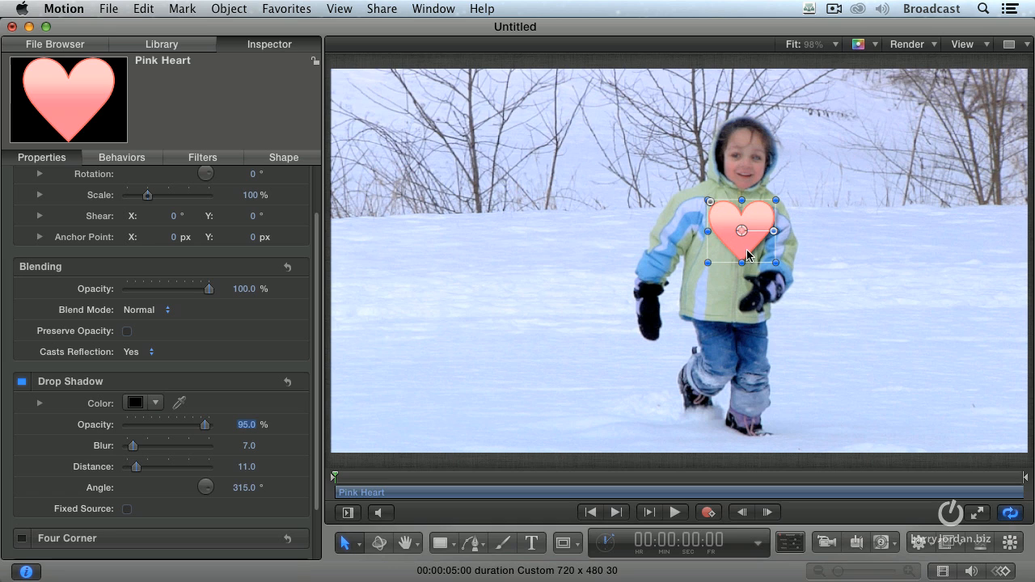
drag(748, 255, 742, 239)
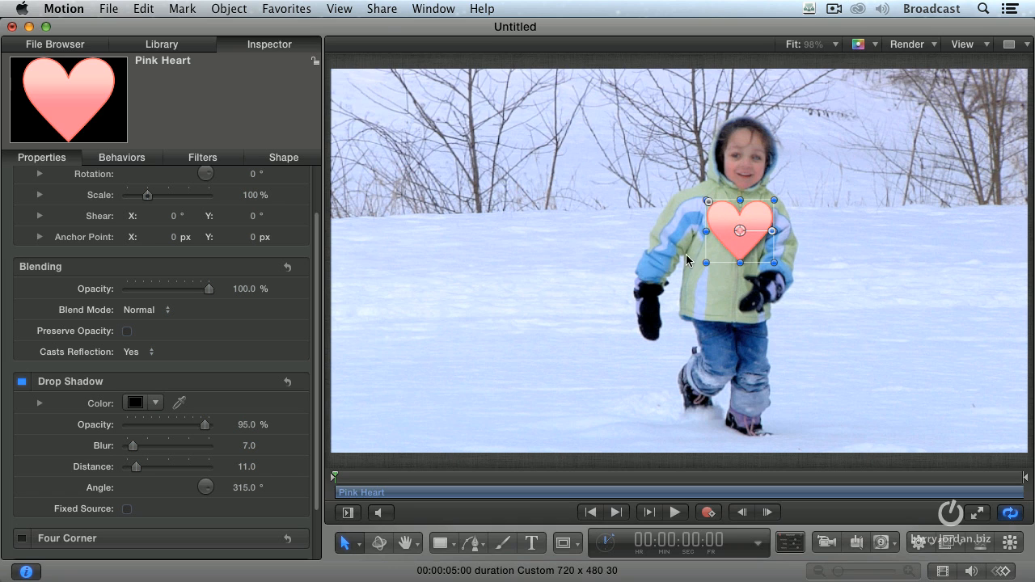
mouse_move(649, 255)
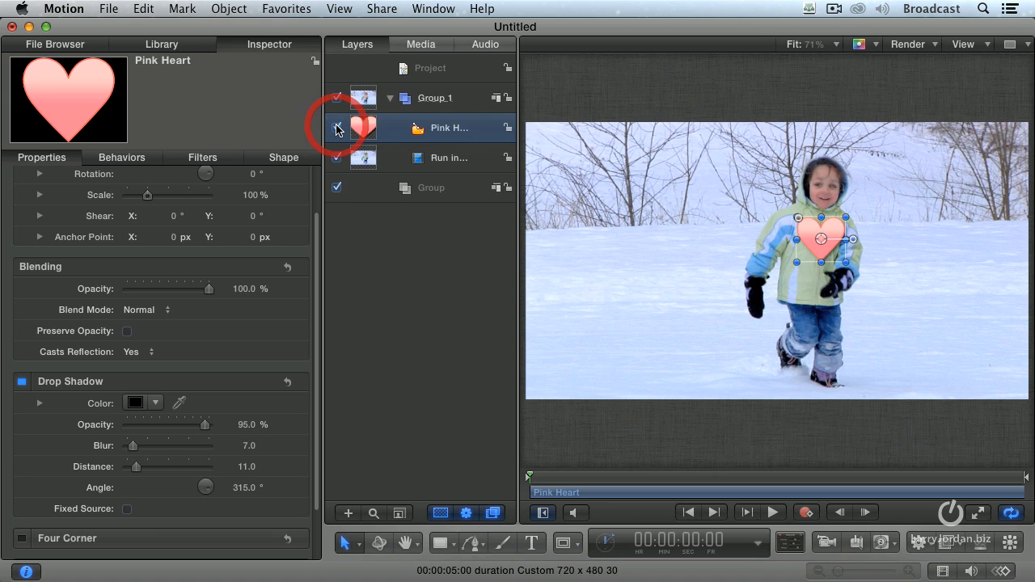
Hide the Pink Heart layer, select Run in snow, and scrub through the child's run.
click(335, 128)
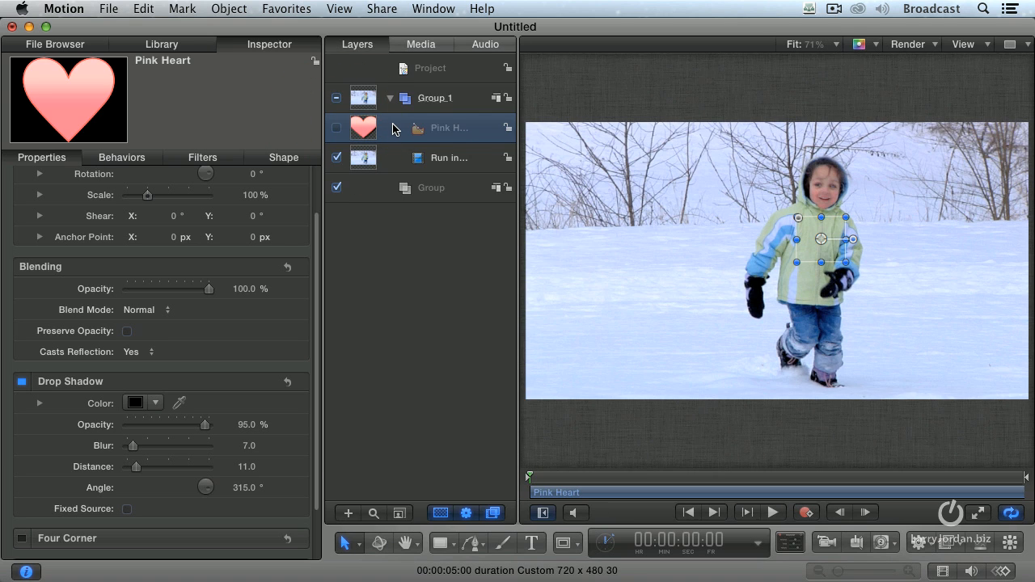
click(336, 128)
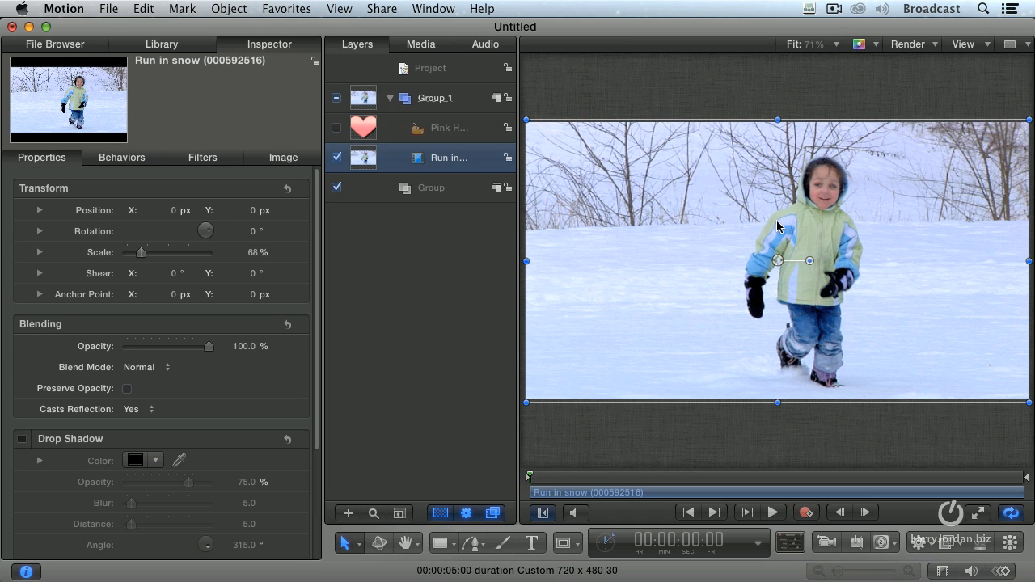
mouse_move(796, 229)
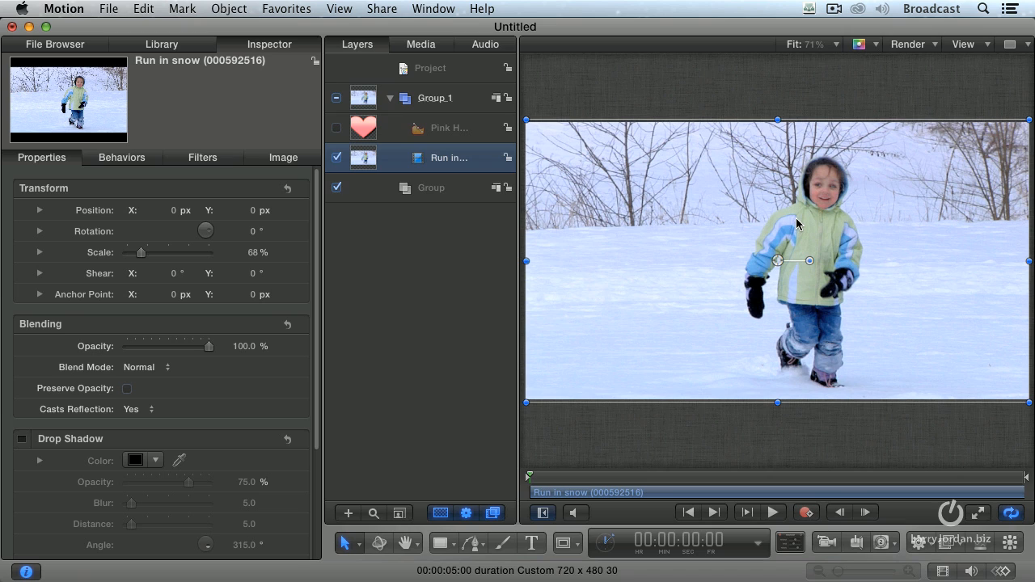
mouse_move(800, 216)
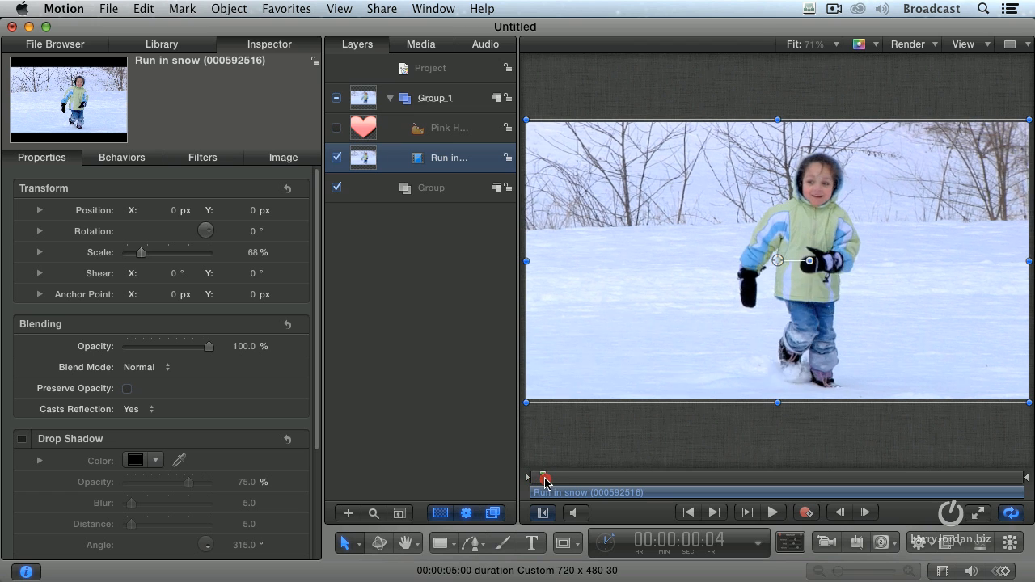
drag(546, 478, 677, 478)
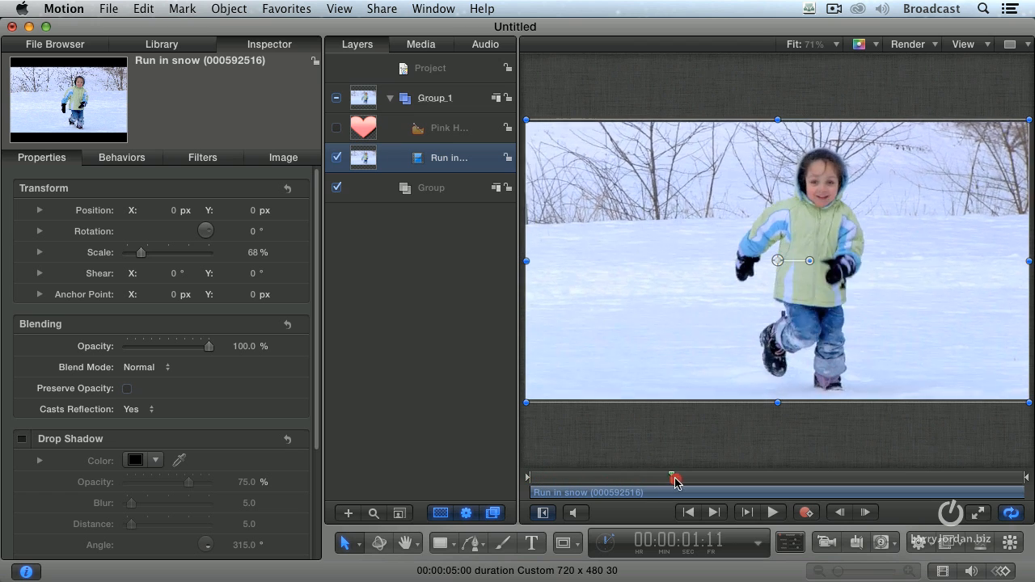
drag(678, 476, 776, 475)
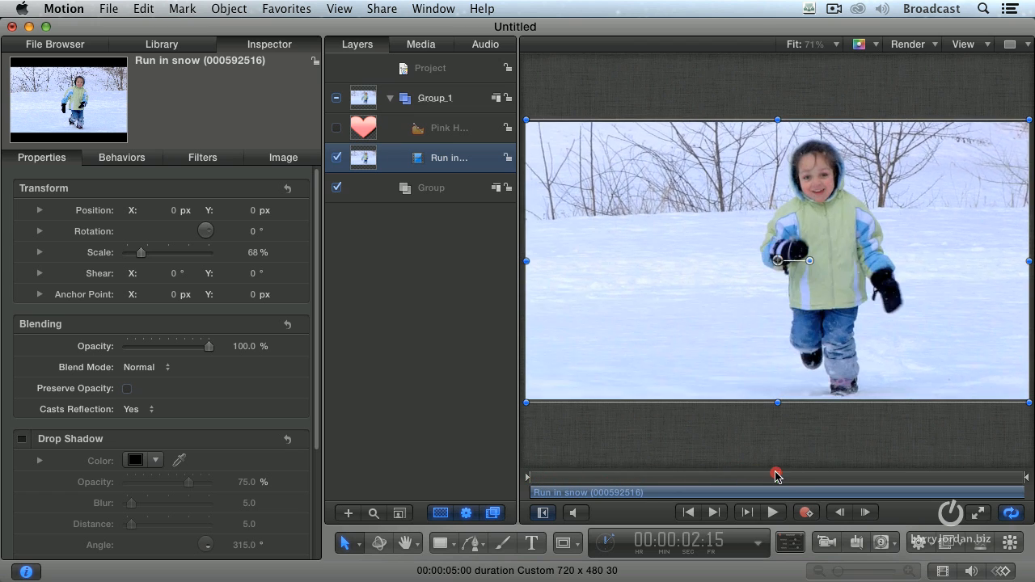
drag(776, 474, 768, 474)
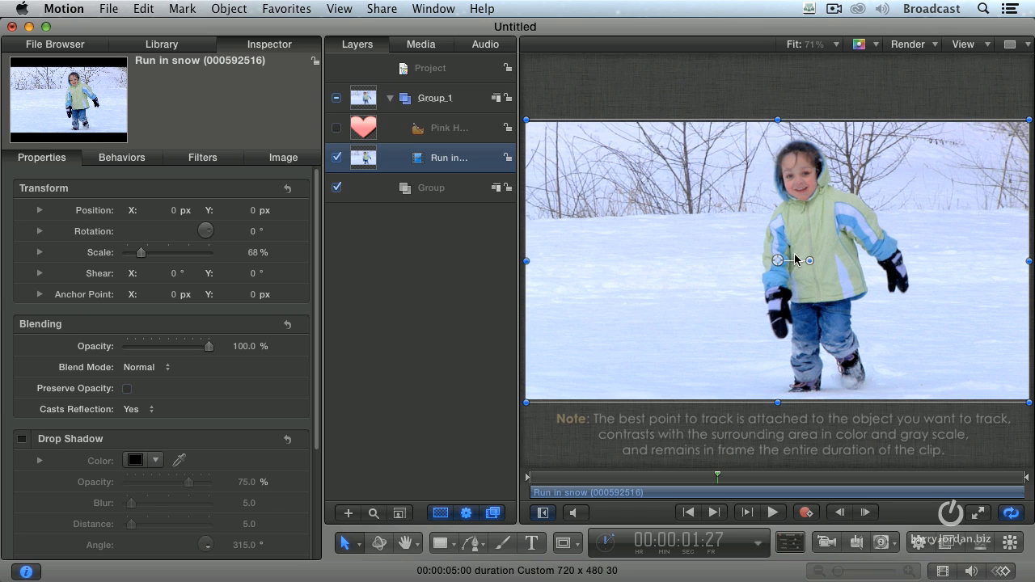
mouse_move(804, 234)
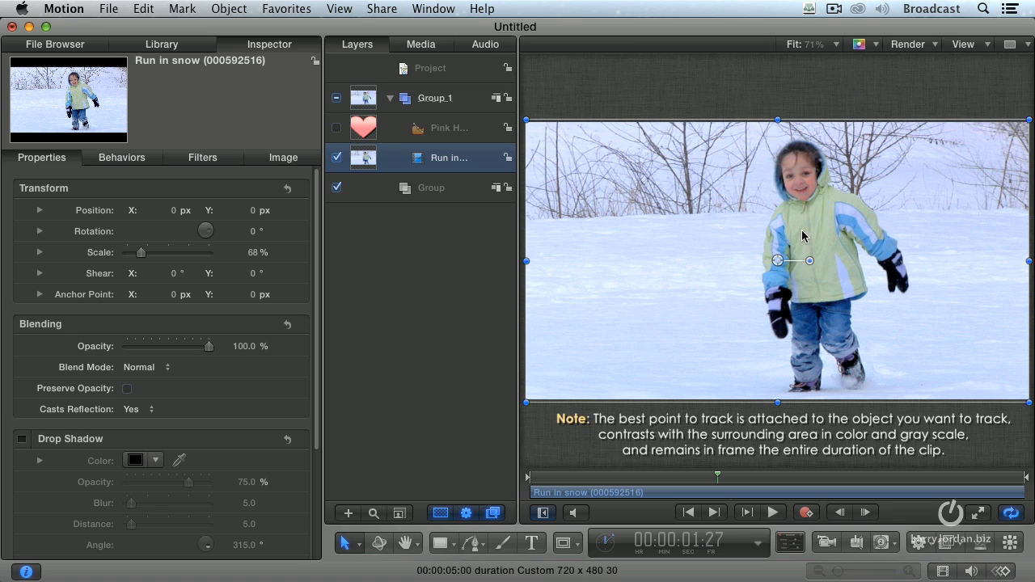
mouse_move(795, 209)
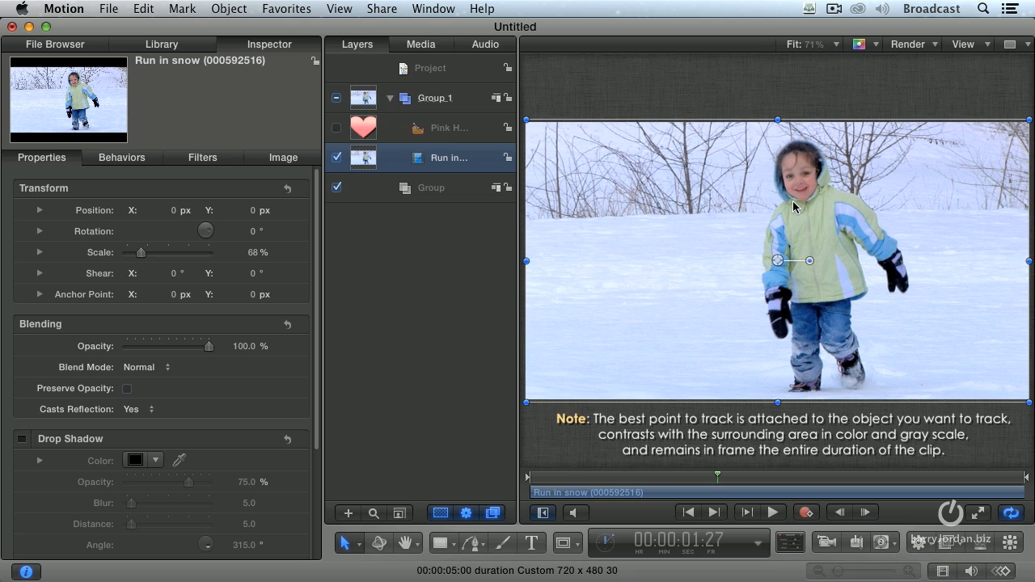
mouse_move(785, 184)
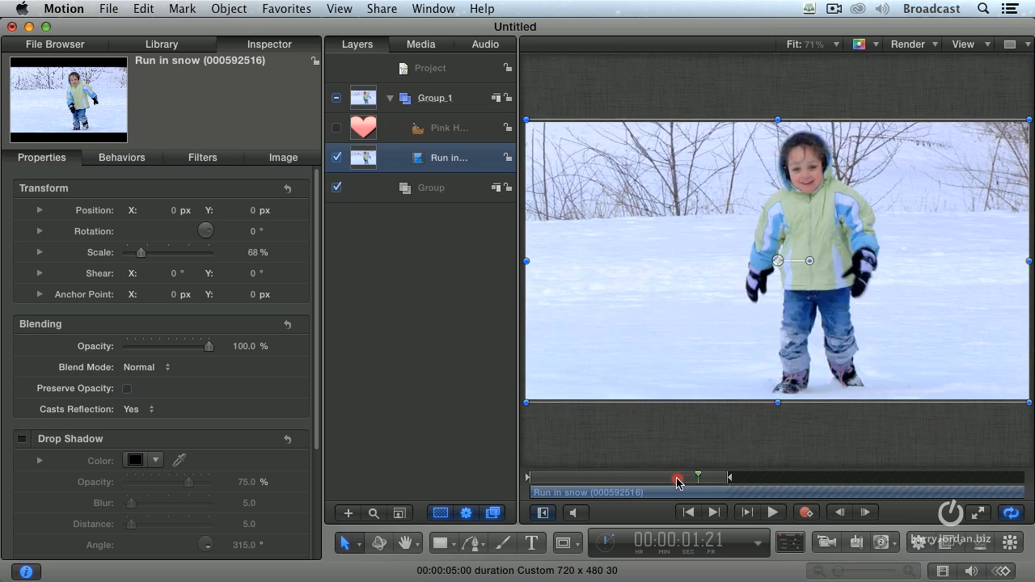
Drag the playhead back to the clip's start and show the Pink Heart again.
drag(677, 477, 691, 476)
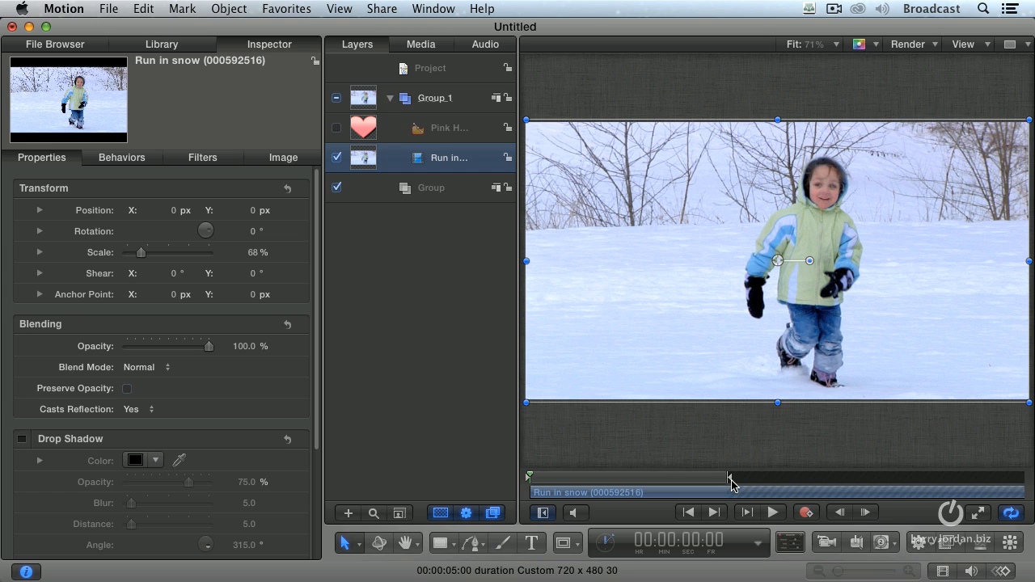
click(336, 127)
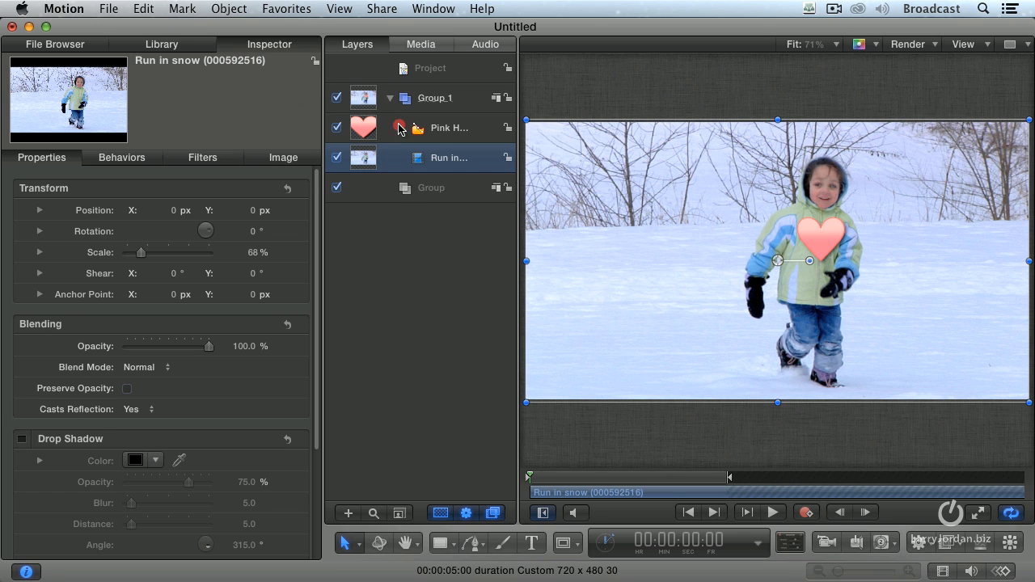
Select the Pink Heart layer in the Layers list.
click(449, 128)
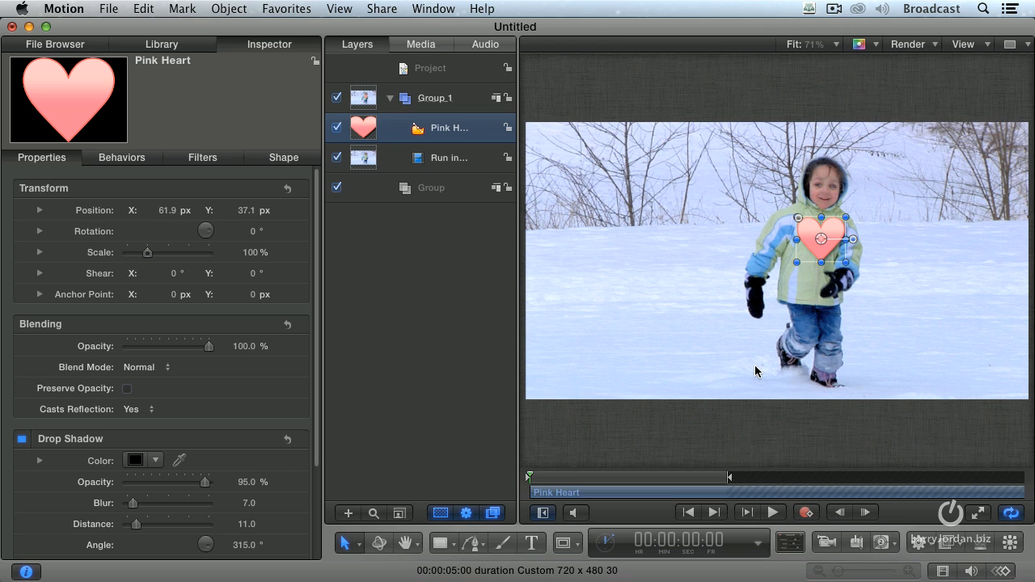
mouse_move(930, 552)
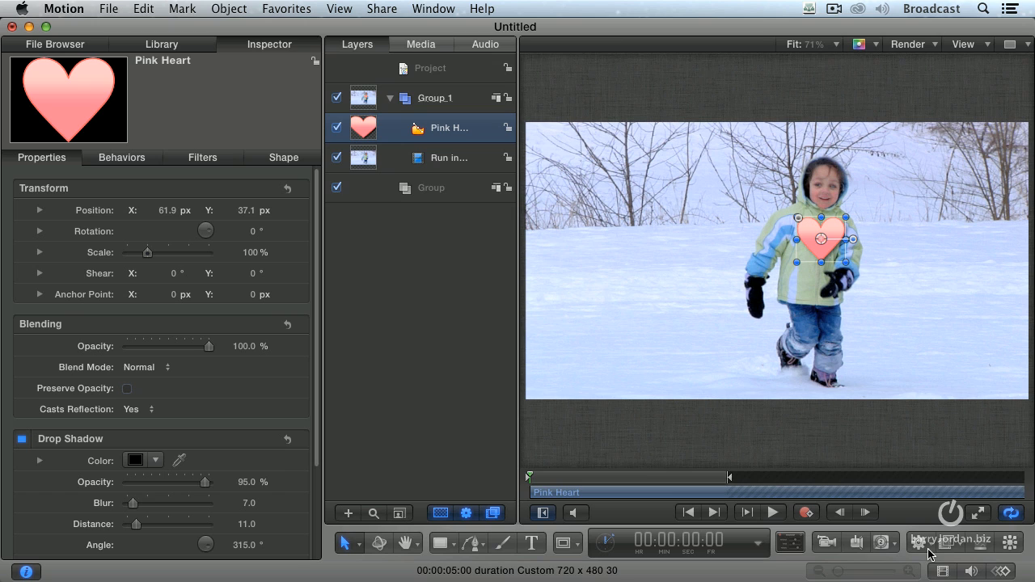
Open the Behaviors list for the Pink Heart to reach Motion Tracking.
click(918, 542)
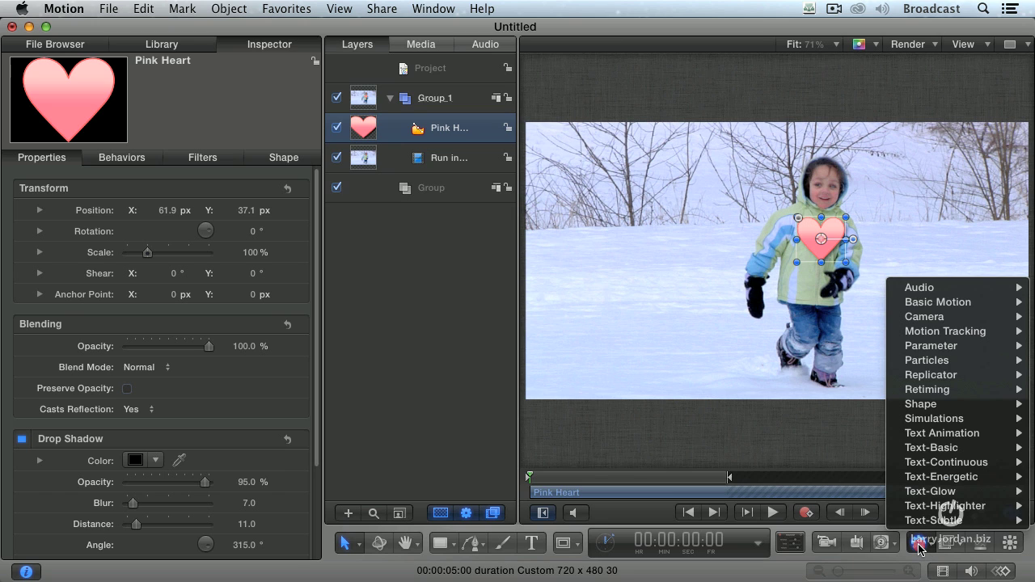
mouse_move(945, 330)
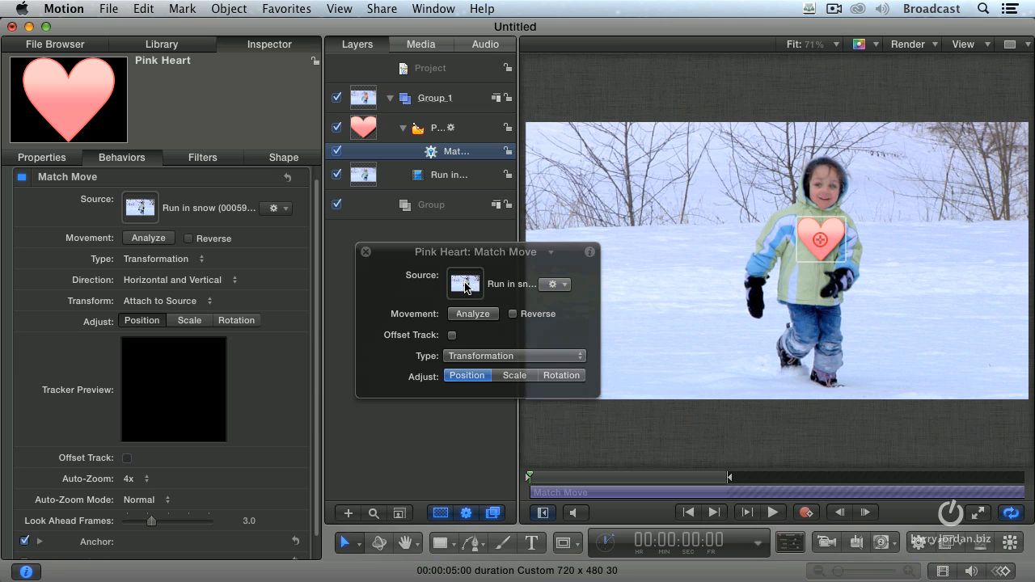
mouse_move(478, 256)
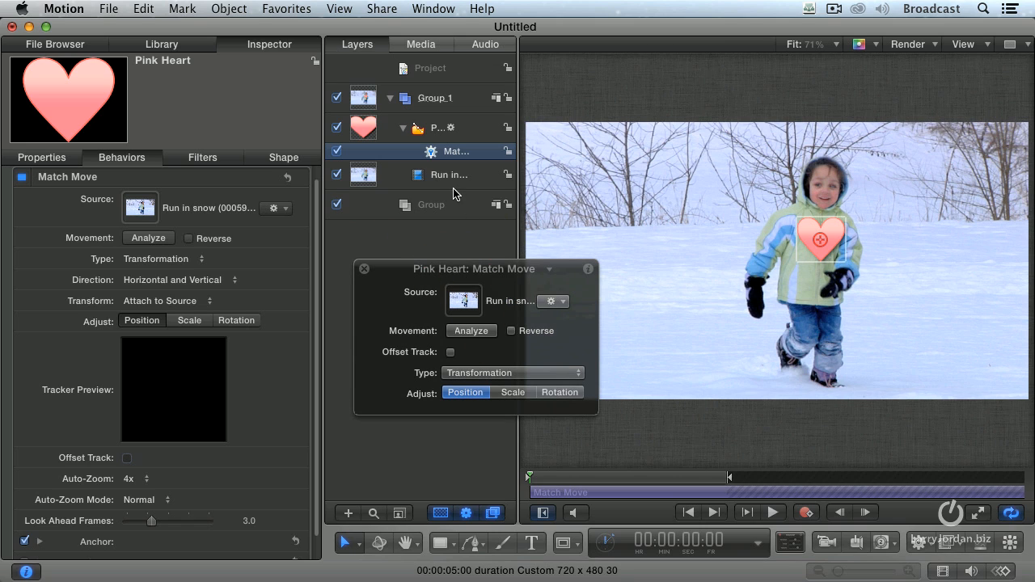
mouse_move(683, 248)
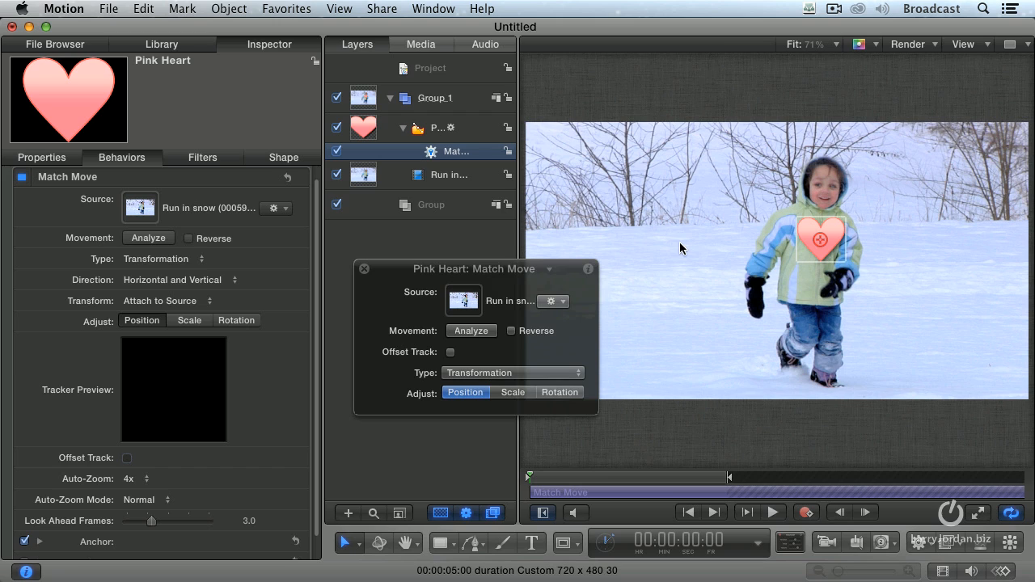
mouse_move(366, 179)
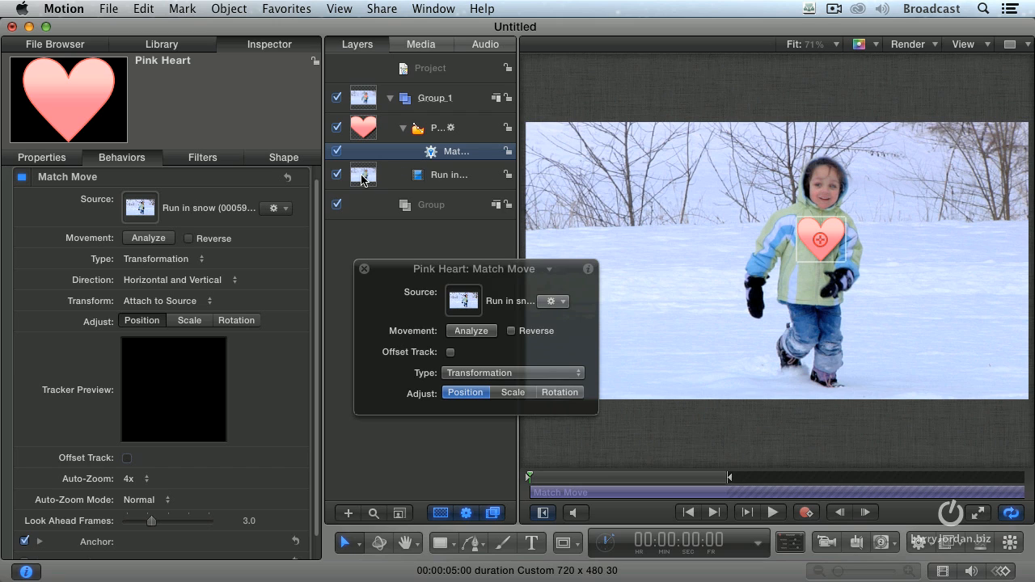
mouse_move(465, 302)
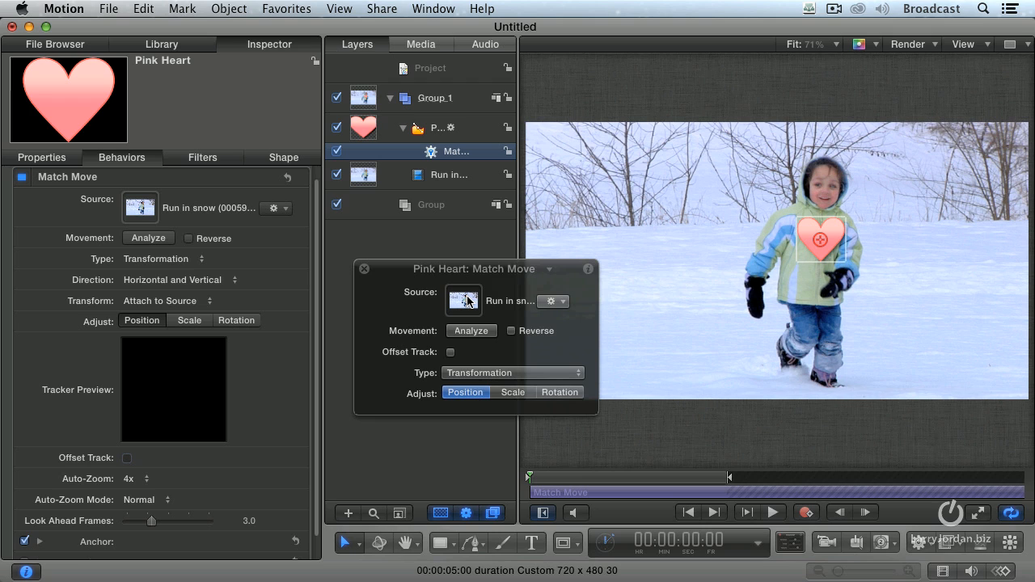
Move the Match Move HUD aside, toggle Rotation tracking on and off, and grab the rotation-scale tracker.
drag(483, 268, 384, 278)
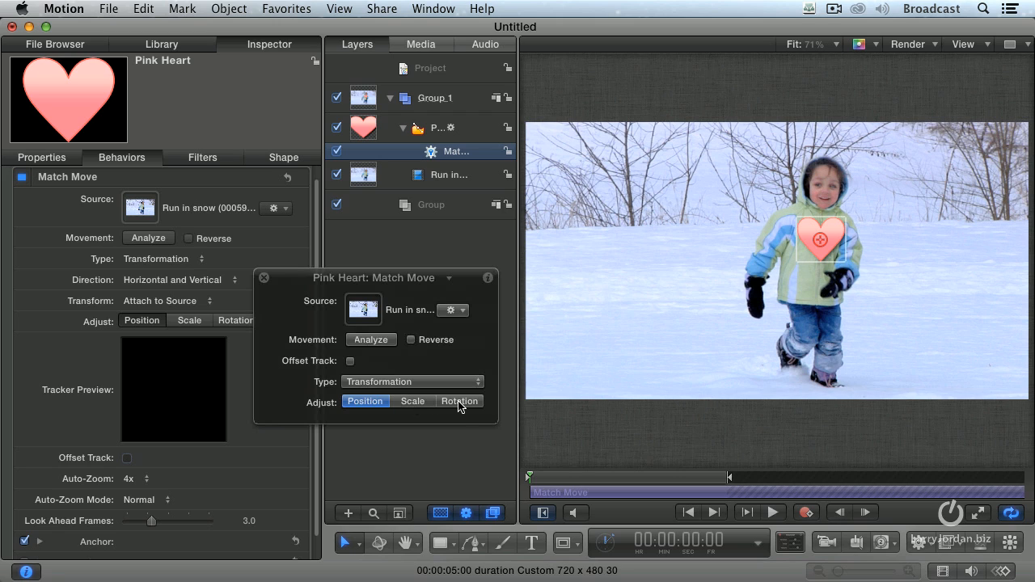
mouse_move(829, 246)
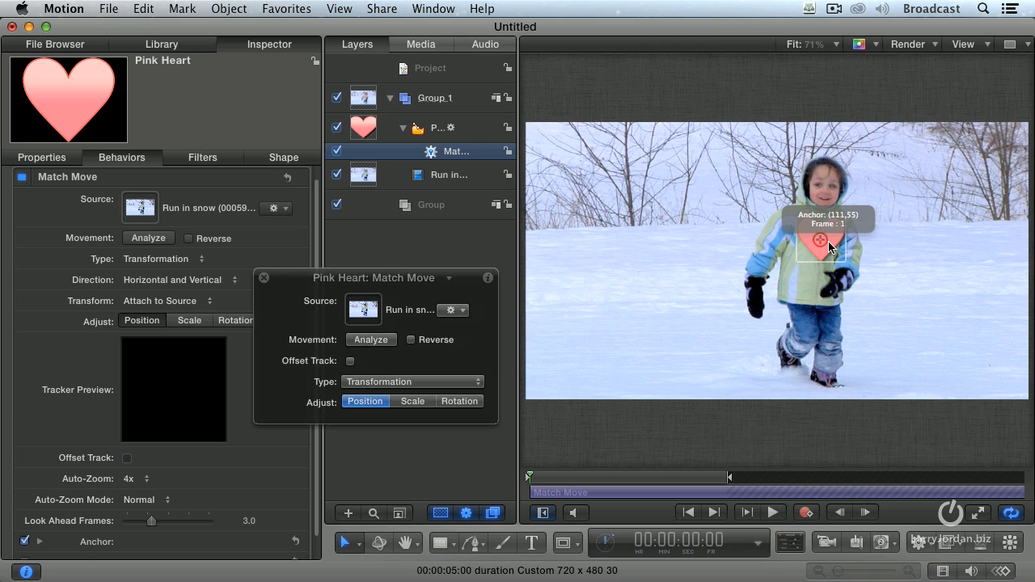
mouse_move(460, 410)
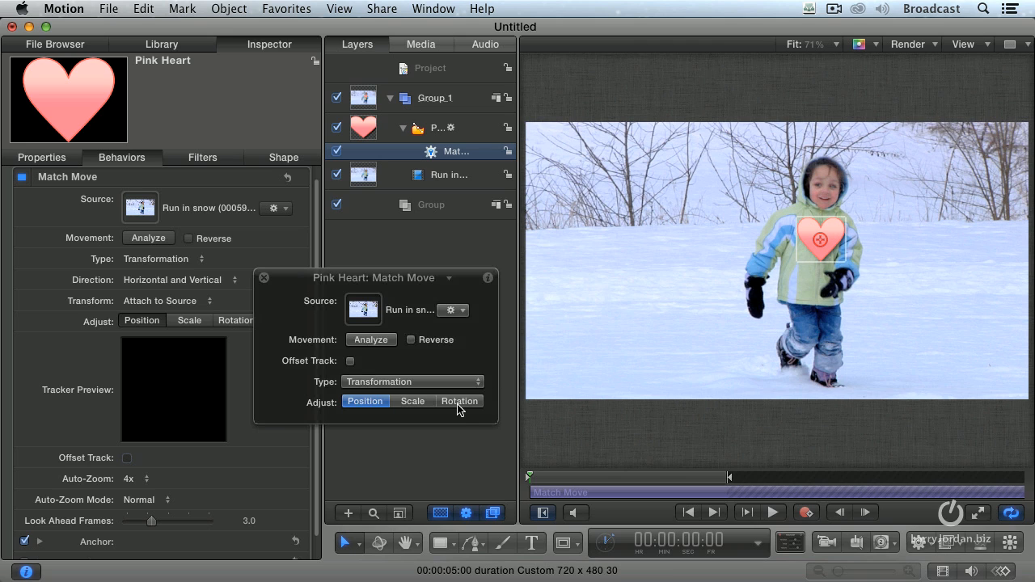
click(460, 401)
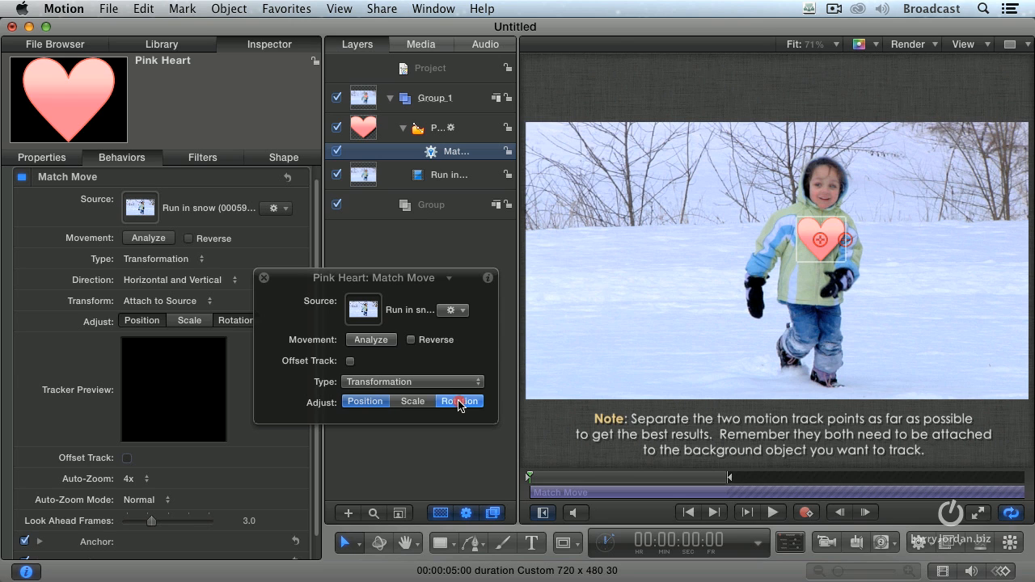
click(366, 401)
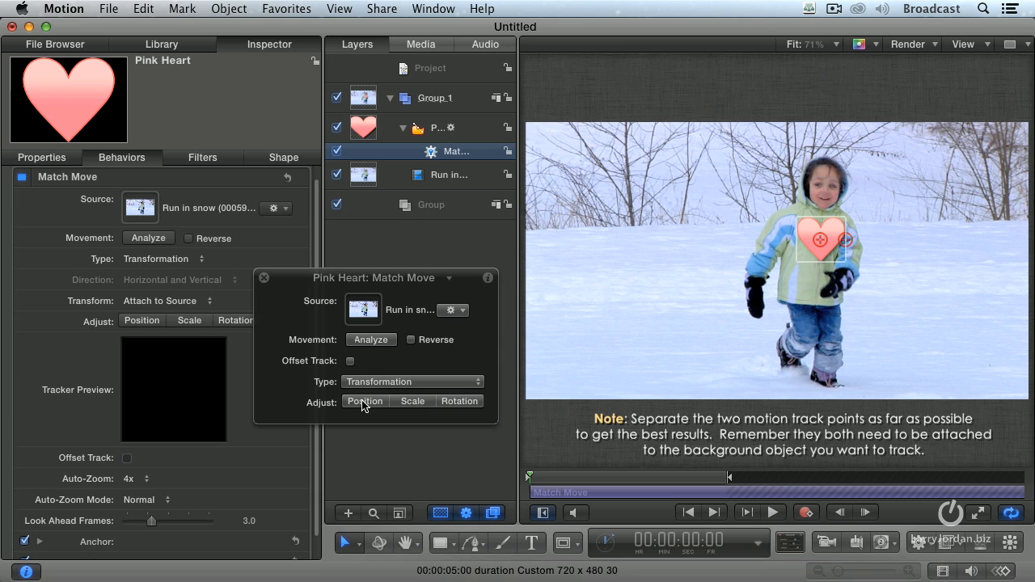
click(365, 401)
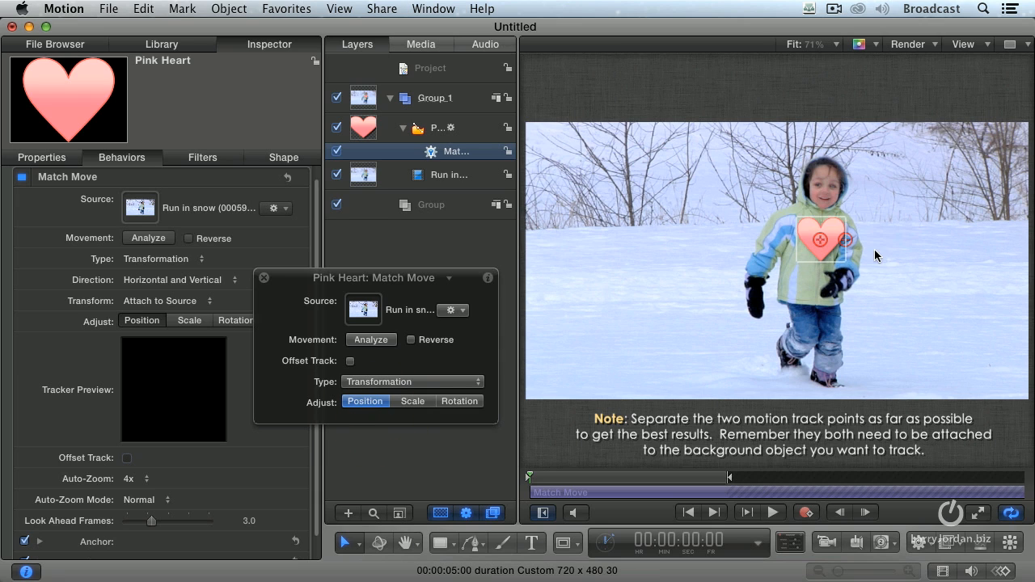
mouse_move(846, 246)
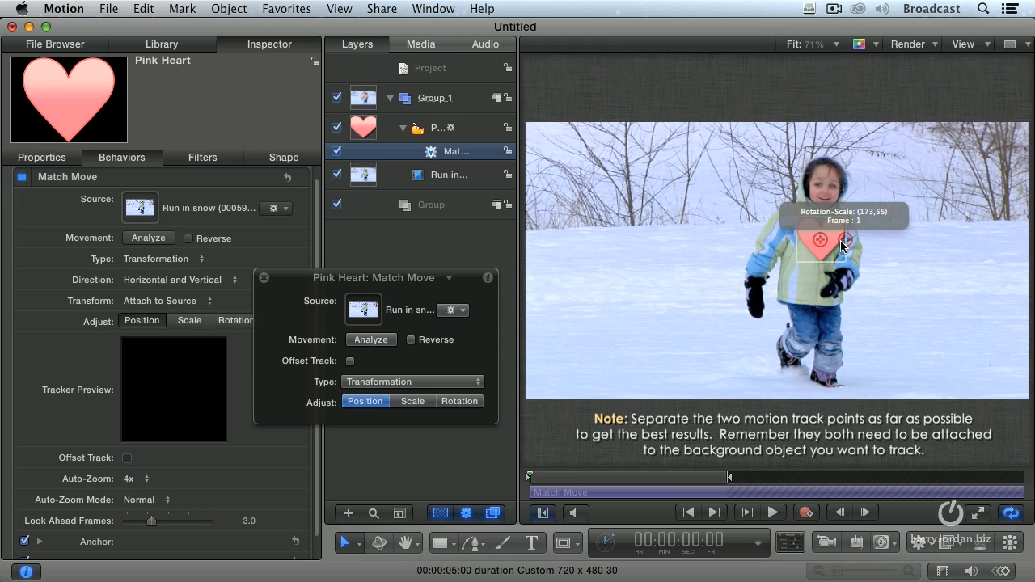
click(263, 277)
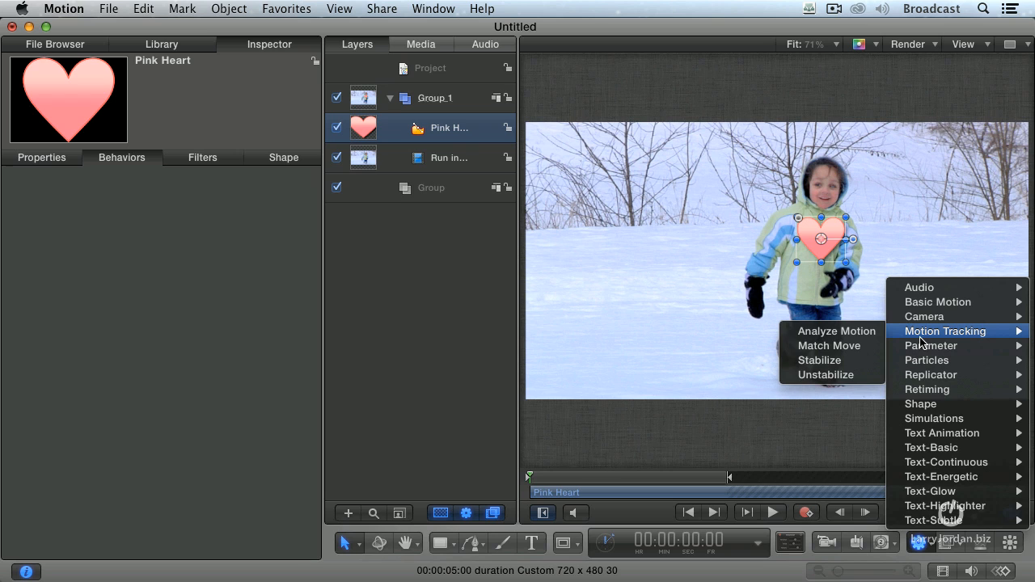
Apply a fresh Match Move behaviour to the Pink Heart from Motion Tracking.
click(828, 346)
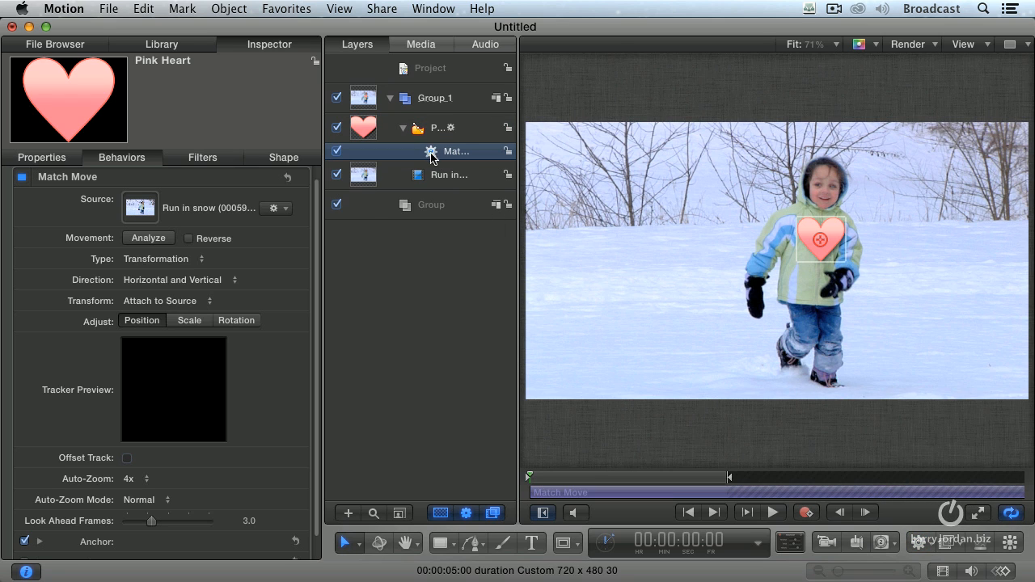
mouse_move(429, 157)
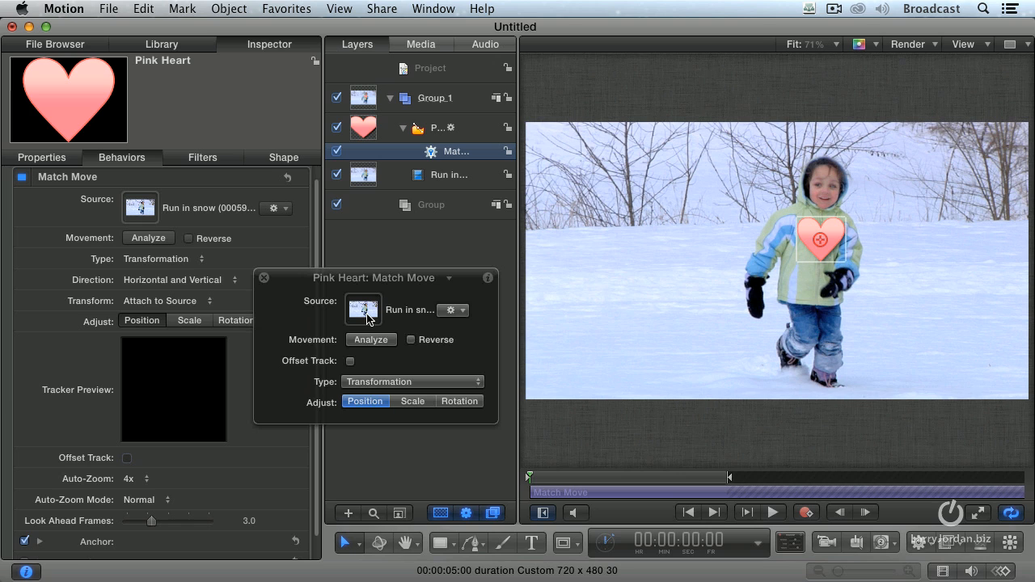
mouse_move(556, 343)
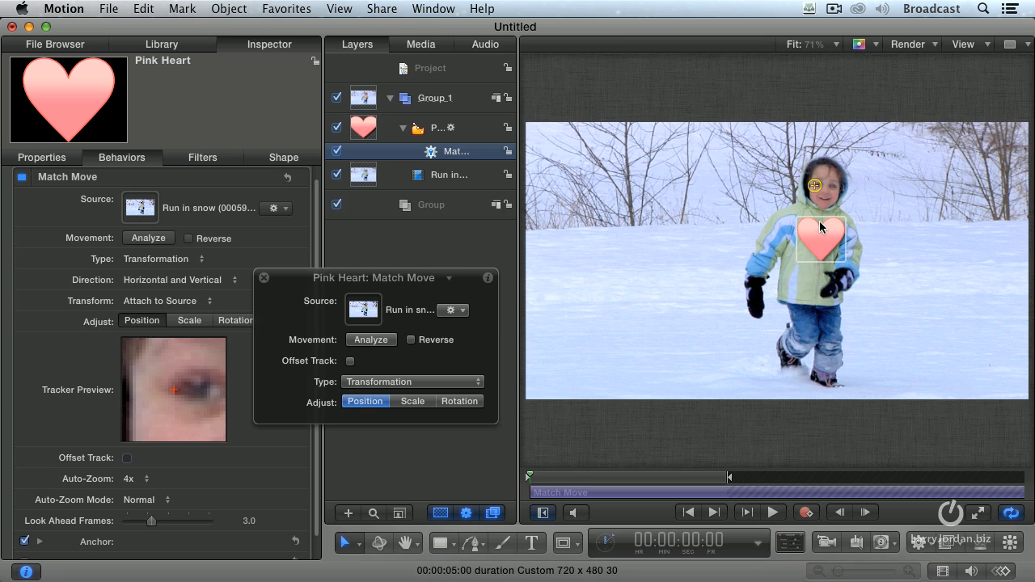
Start analysis so the tracker follows the child's eye through the clip.
click(371, 340)
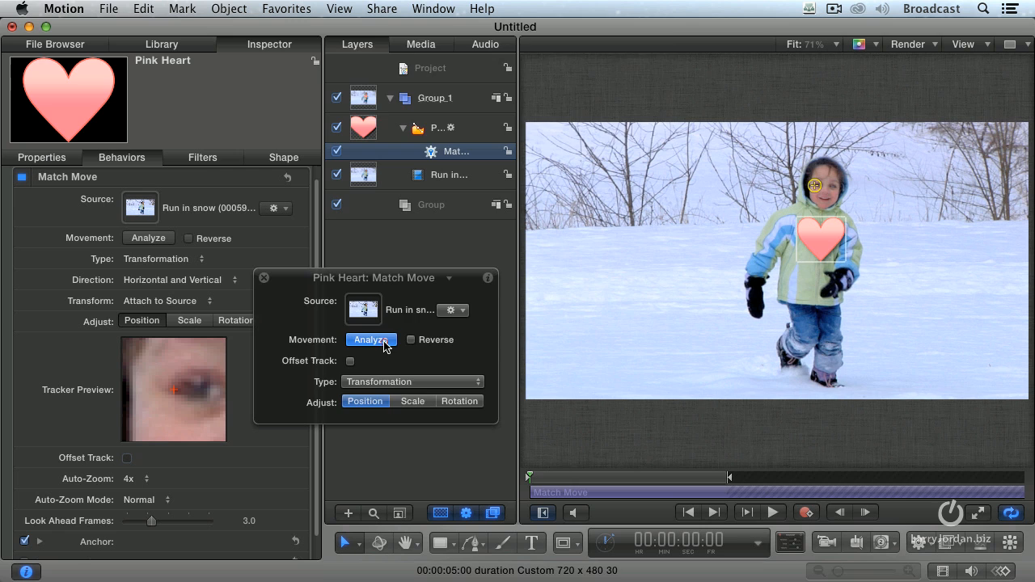
Track the child's eye through the clip, rewind to the start, and deselect everything.
click(370, 339)
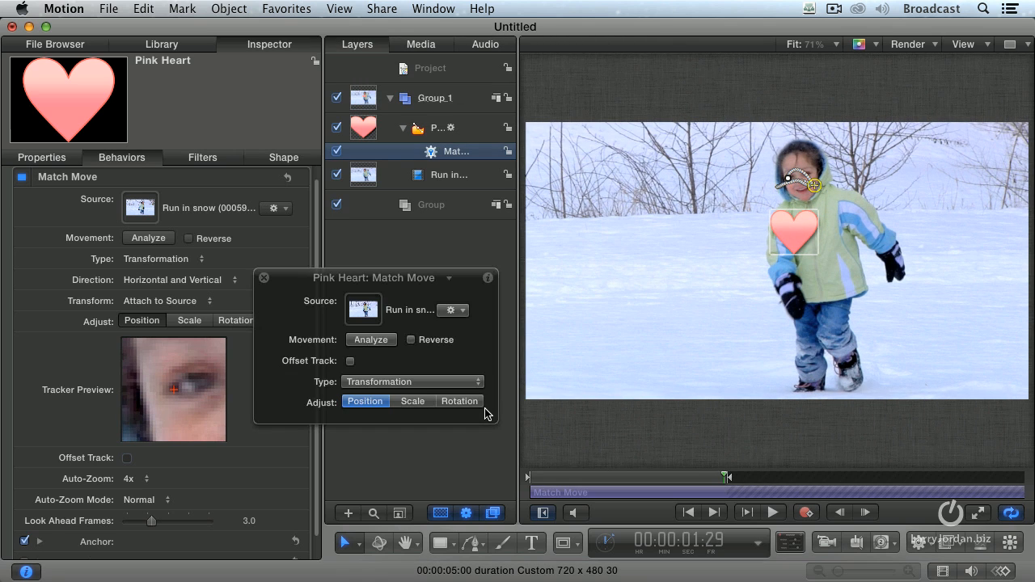
mouse_move(525, 262)
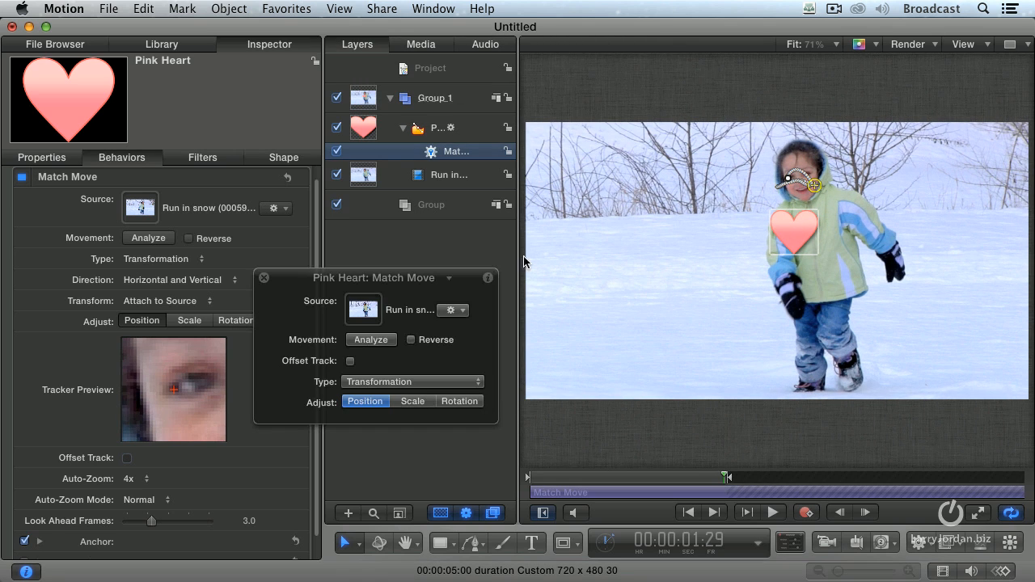
click(263, 277)
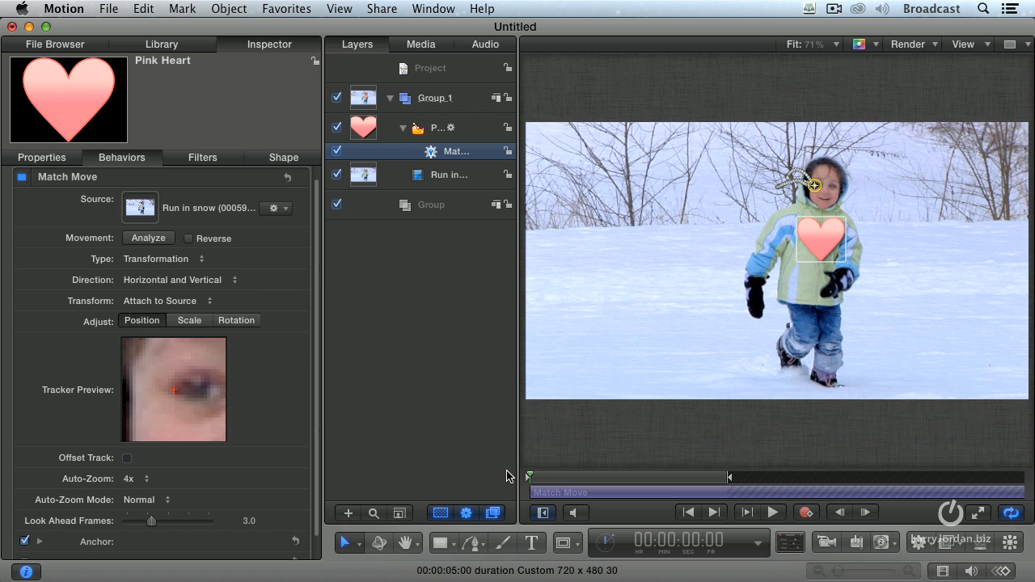
click(449, 437)
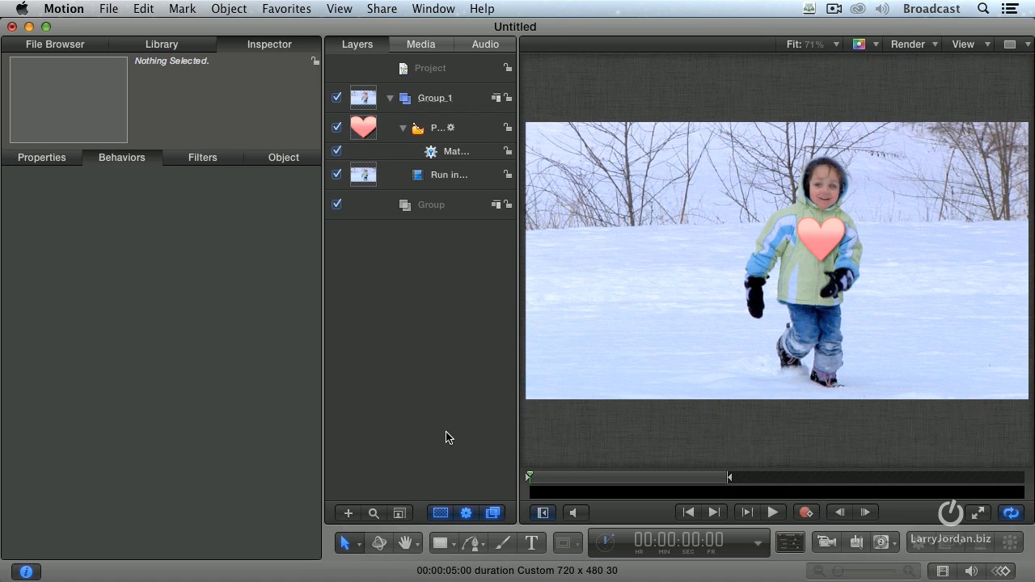
click(770, 512)
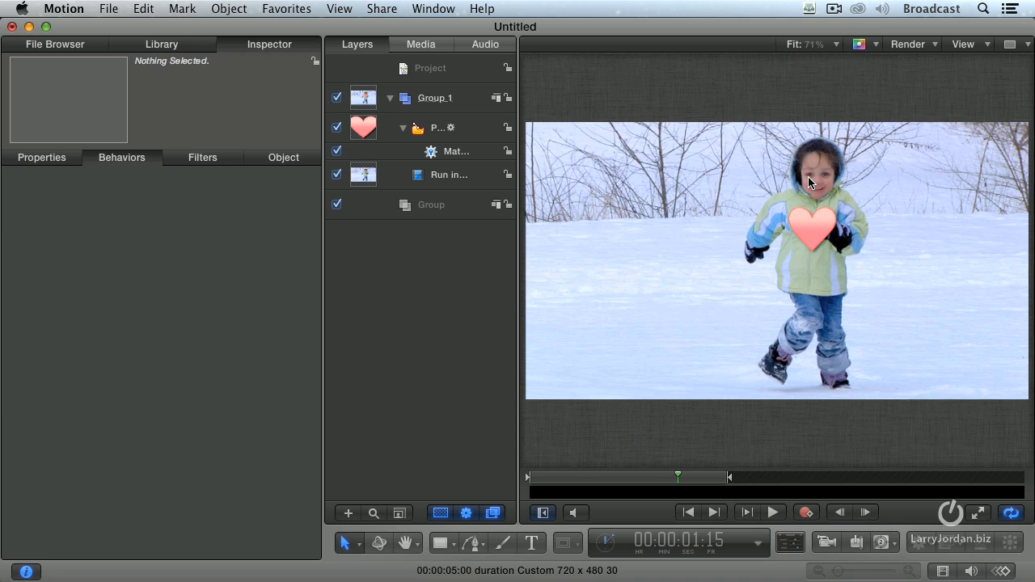
mouse_move(708, 226)
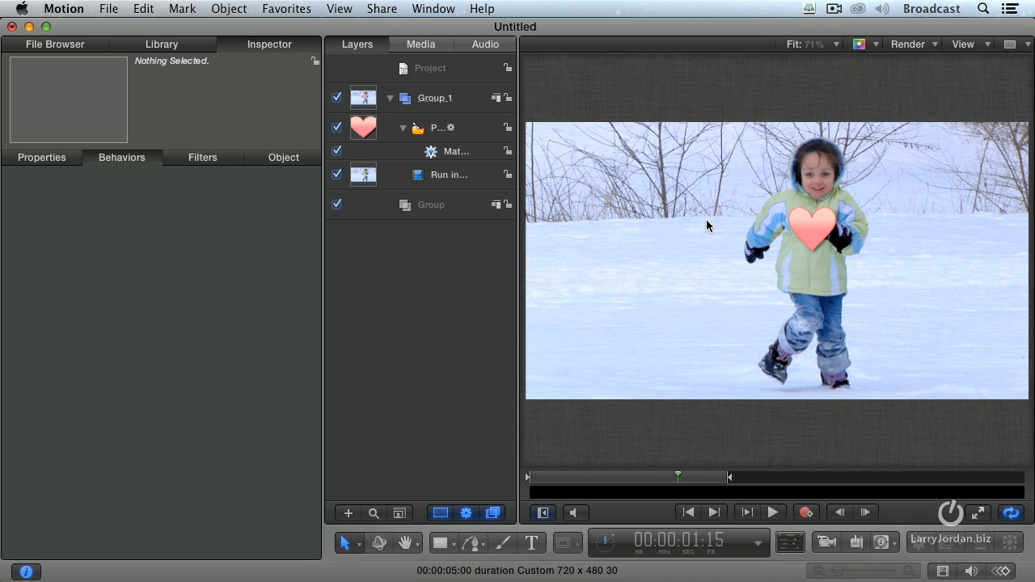
mouse_move(815, 280)
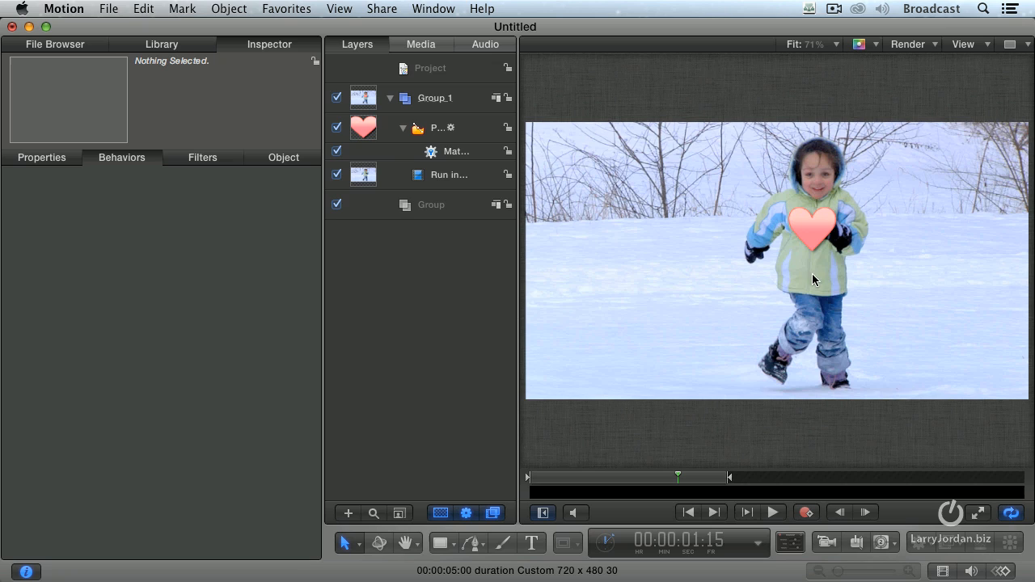
mouse_move(679, 338)
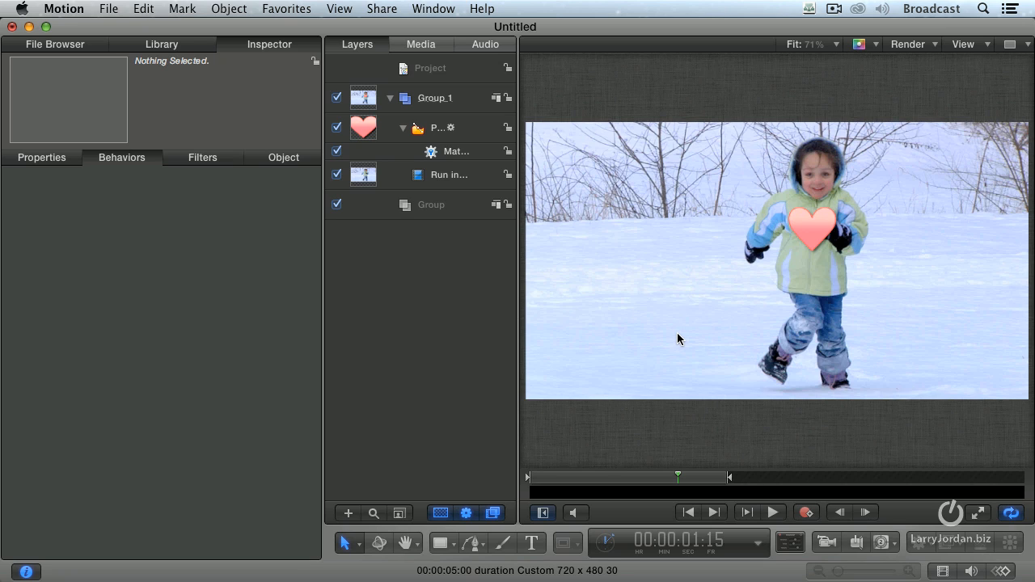